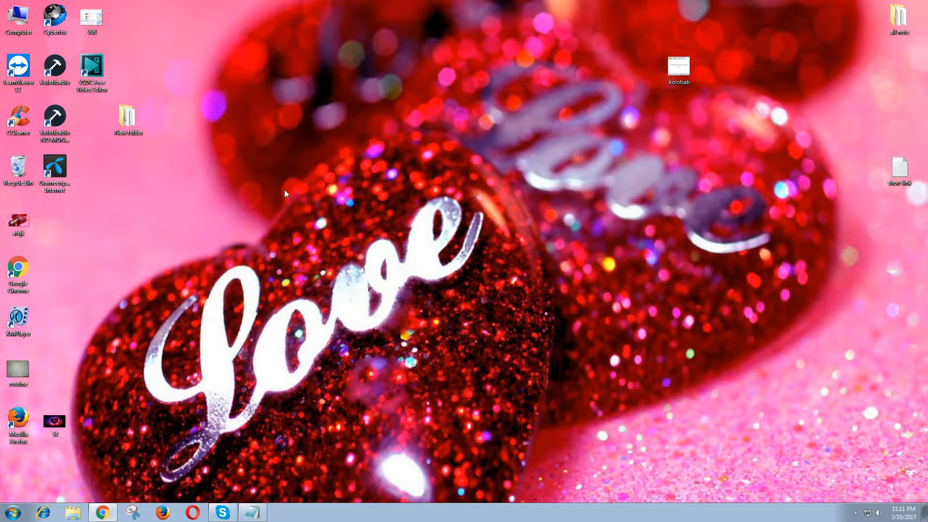
Step: Refresh the desktop, then show the Kolotibablo start page with the Captchas menu collapsed
right_click(285, 194)
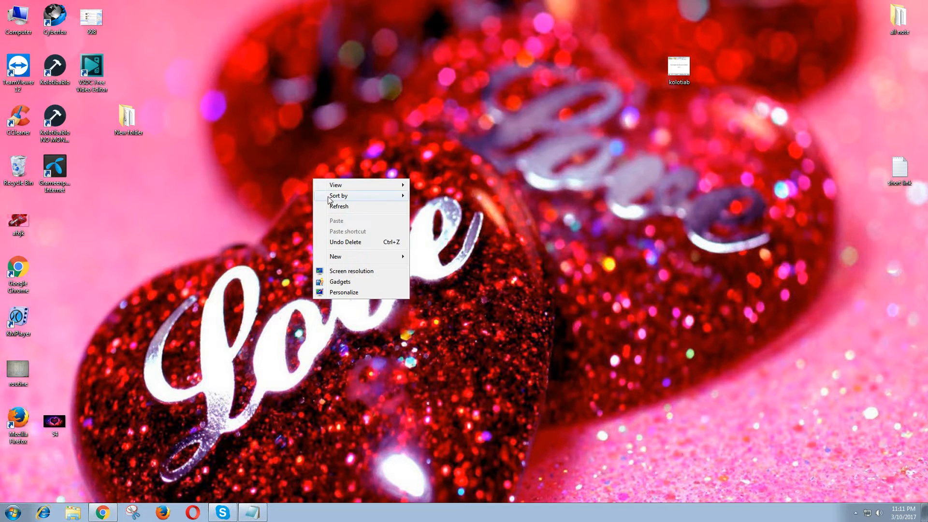
left_click(354, 216)
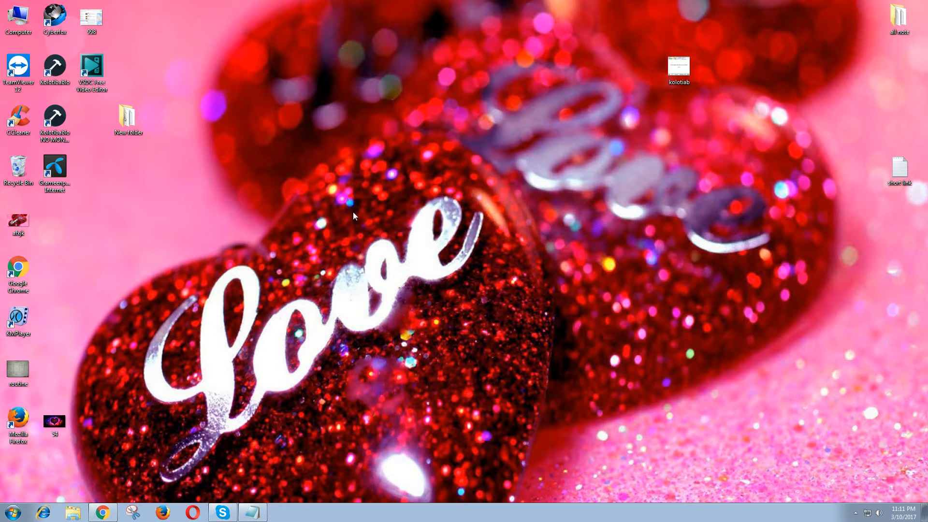
mouse_move(369, 225)
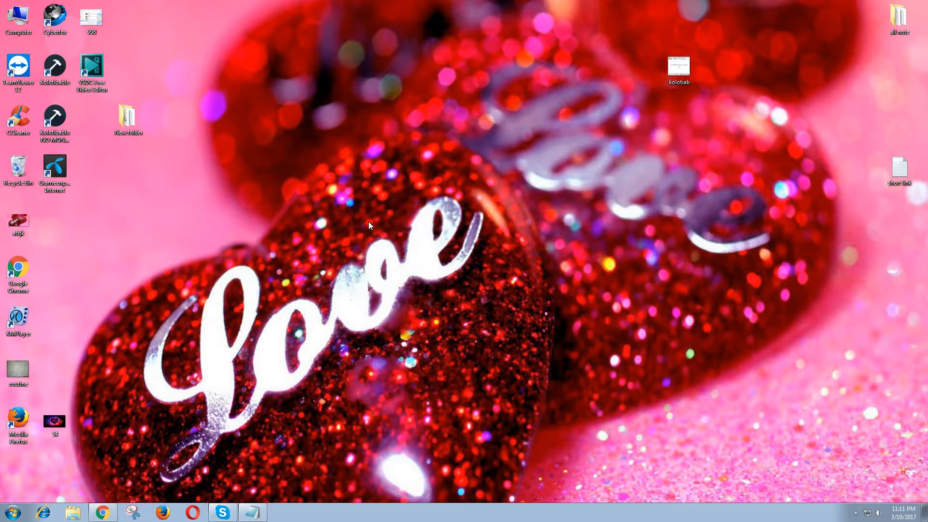
mouse_move(248, 321)
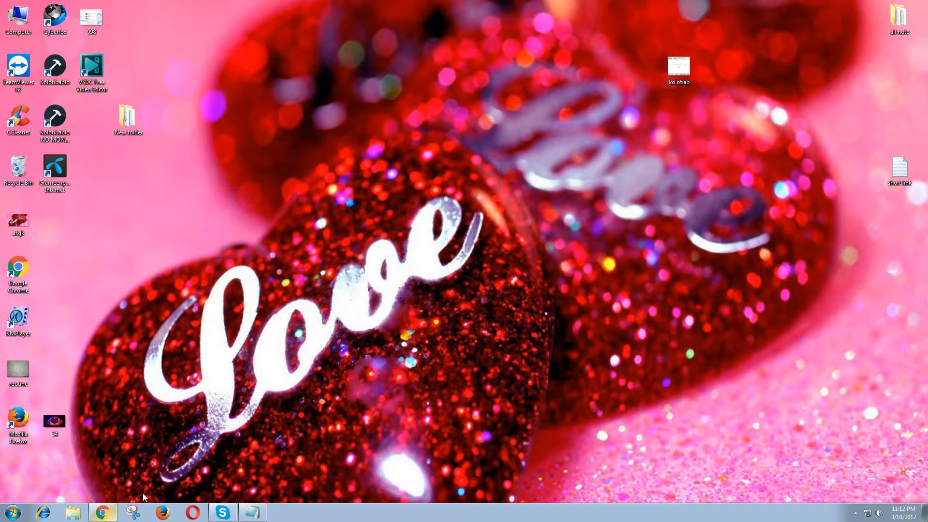
right_click(295, 321)
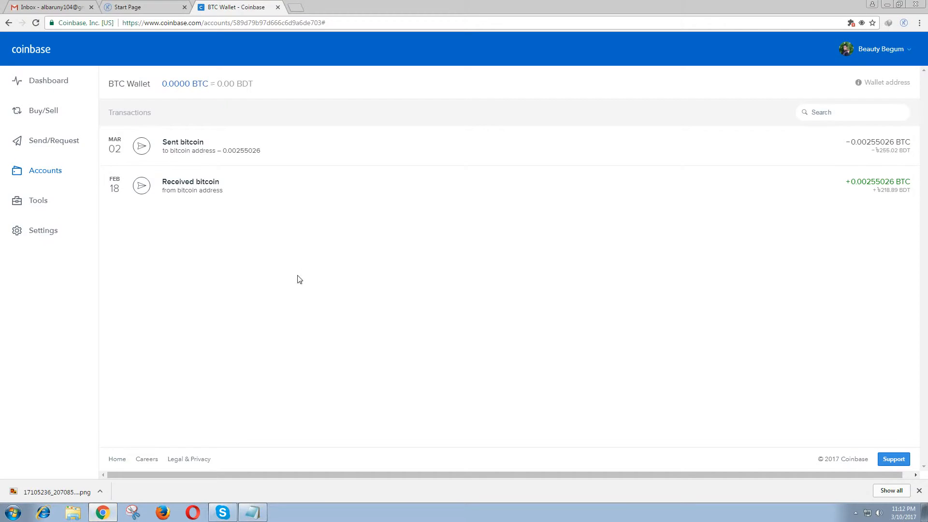
left_click(142, 7)
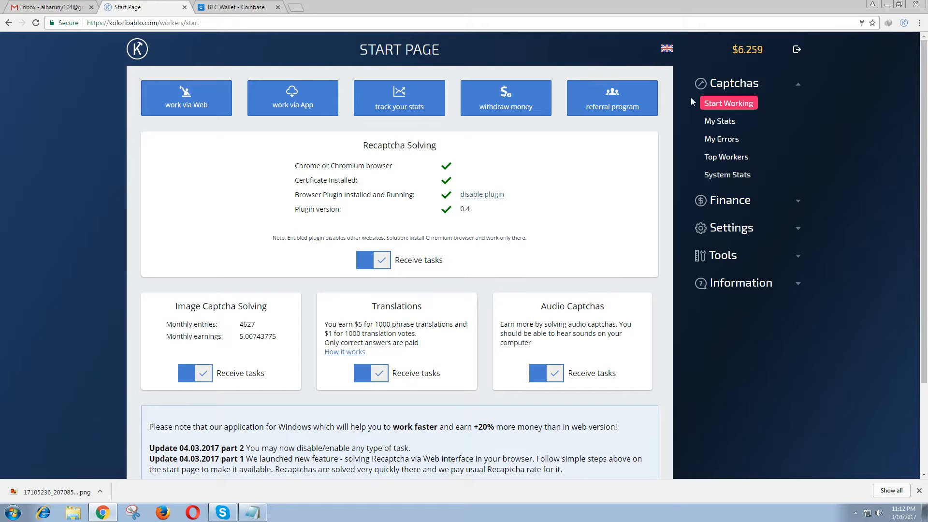
left_click(735, 82)
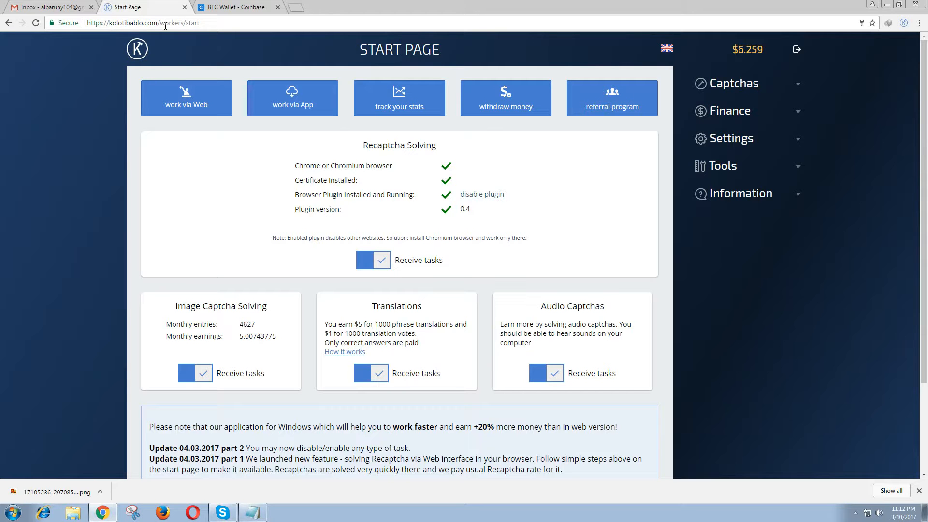
mouse_move(385, 213)
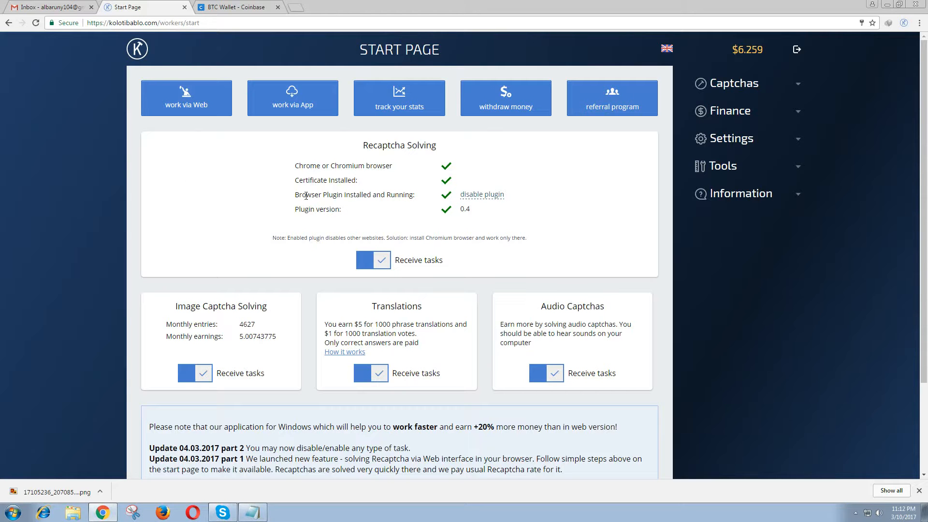
mouse_move(311, 184)
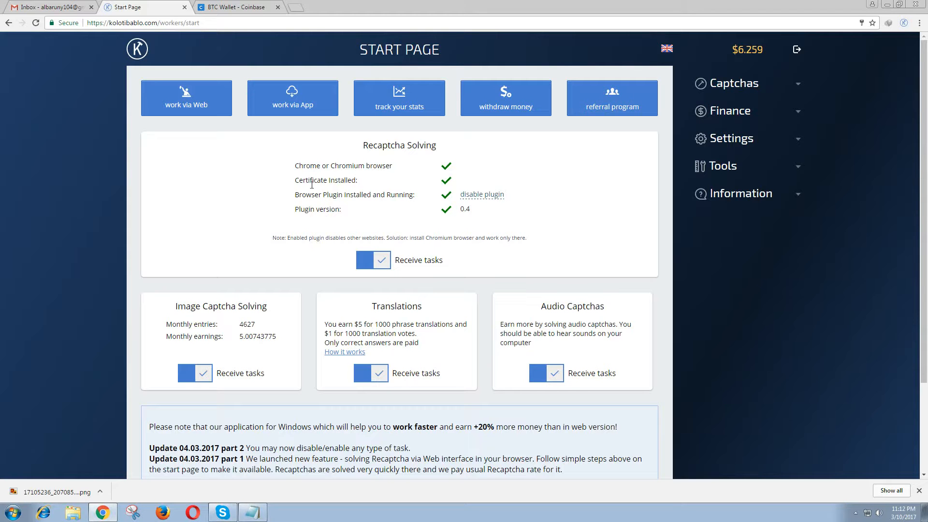
mouse_move(729, 53)
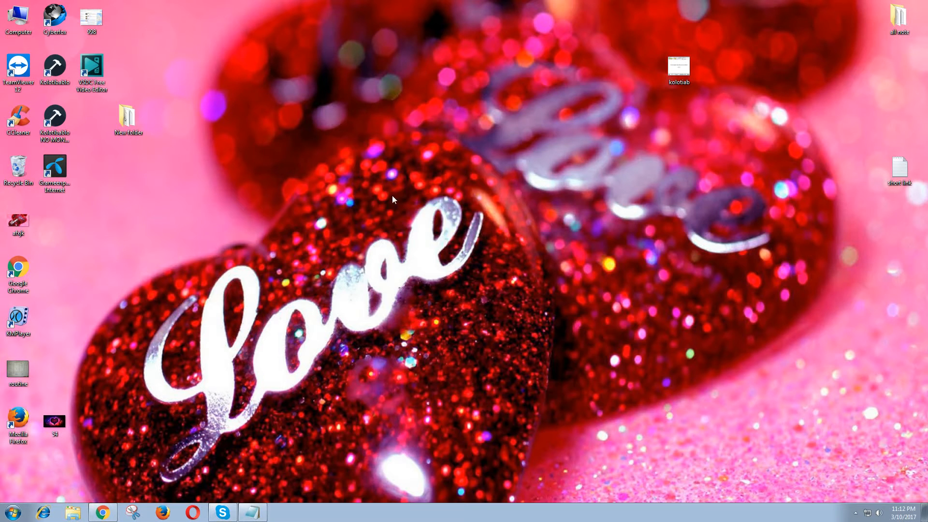
right_click(391, 200)
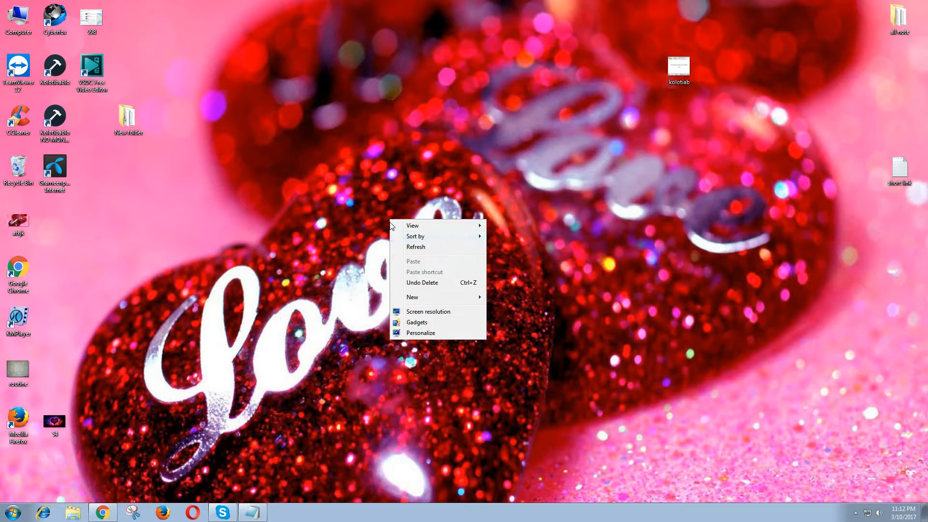
left_click(382, 233)
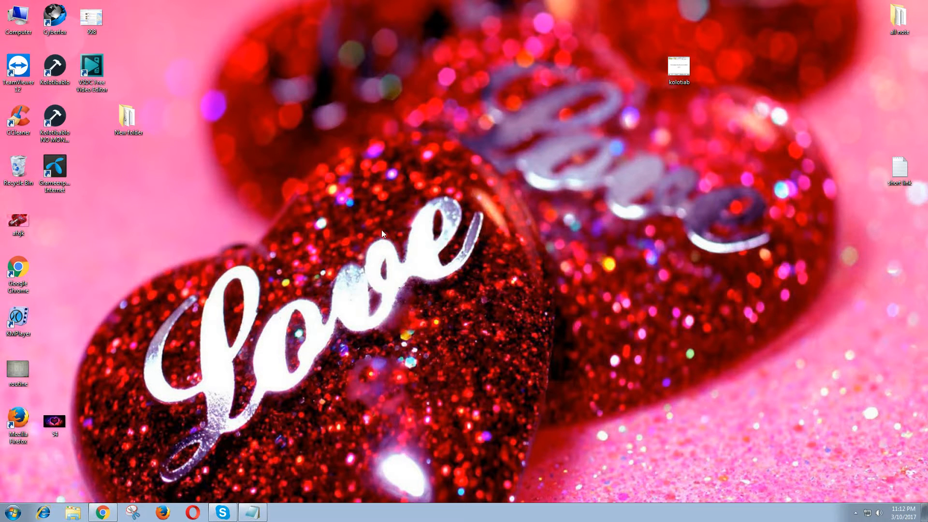
mouse_move(407, 220)
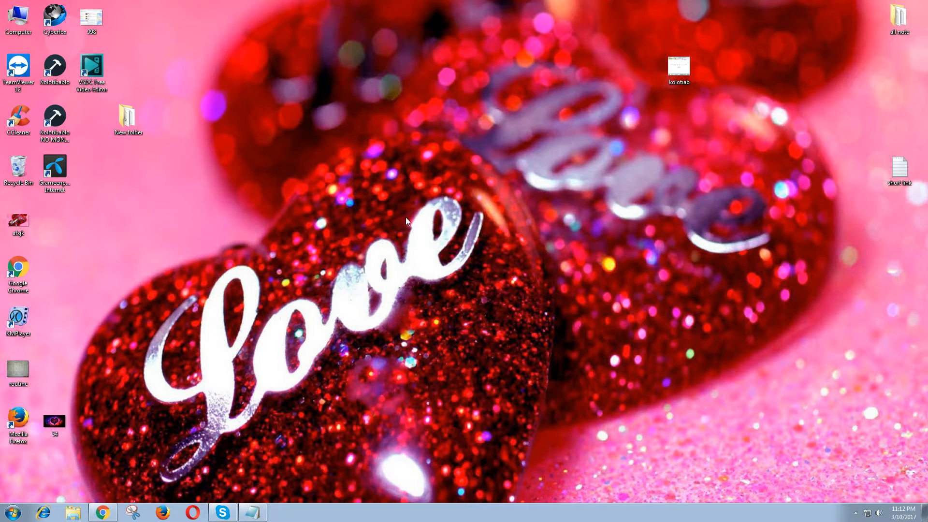
mouse_move(497, 152)
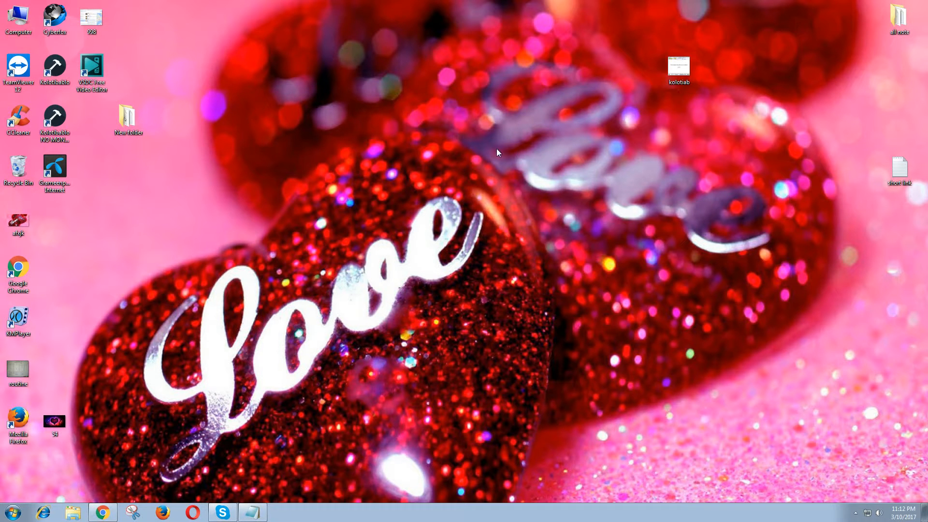
mouse_move(511, 181)
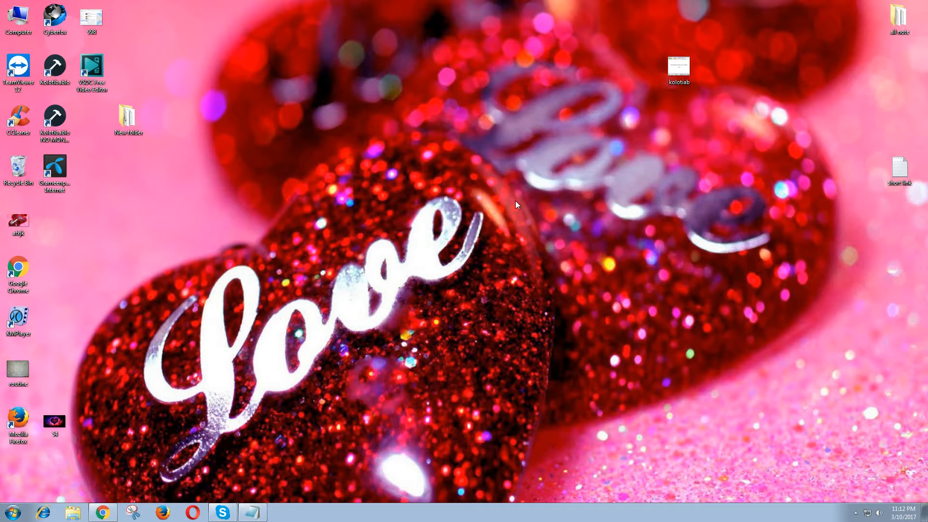
right_click(516, 204)
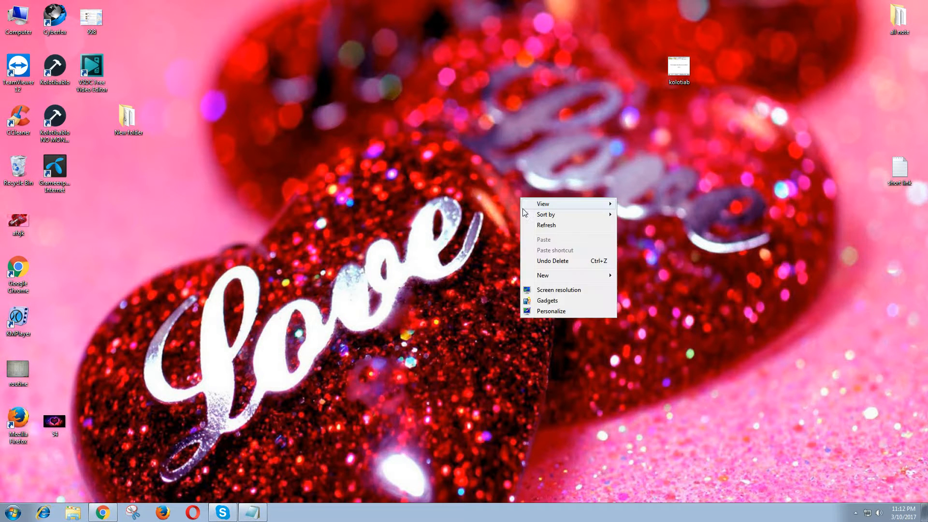
left_click(463, 211)
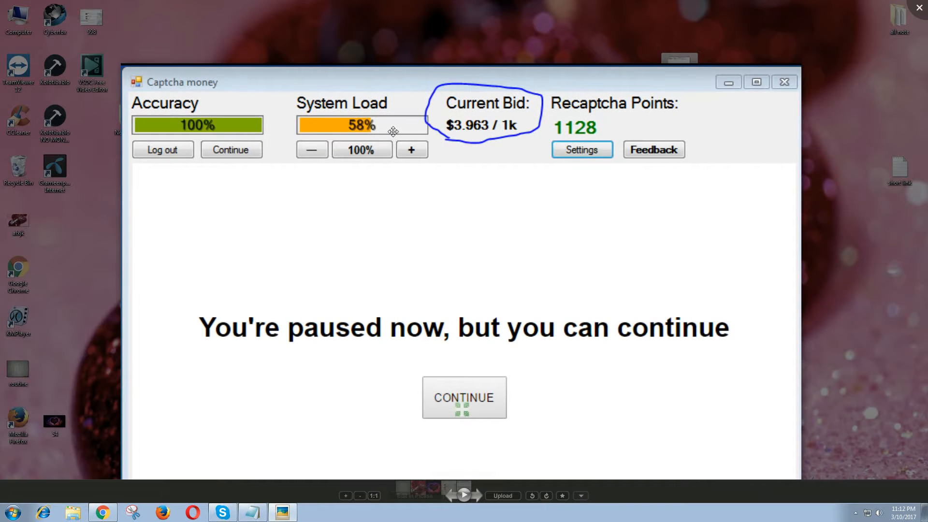
mouse_move(459, 132)
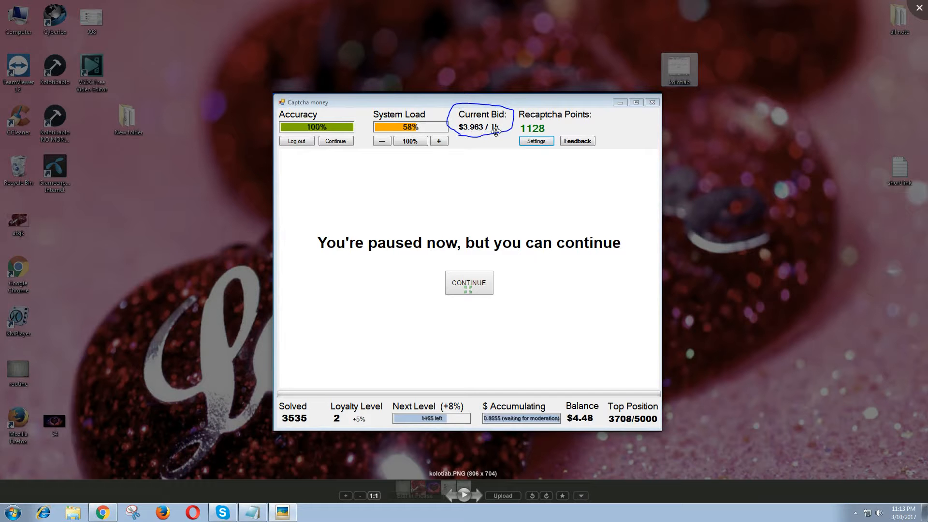
left_click(652, 102)
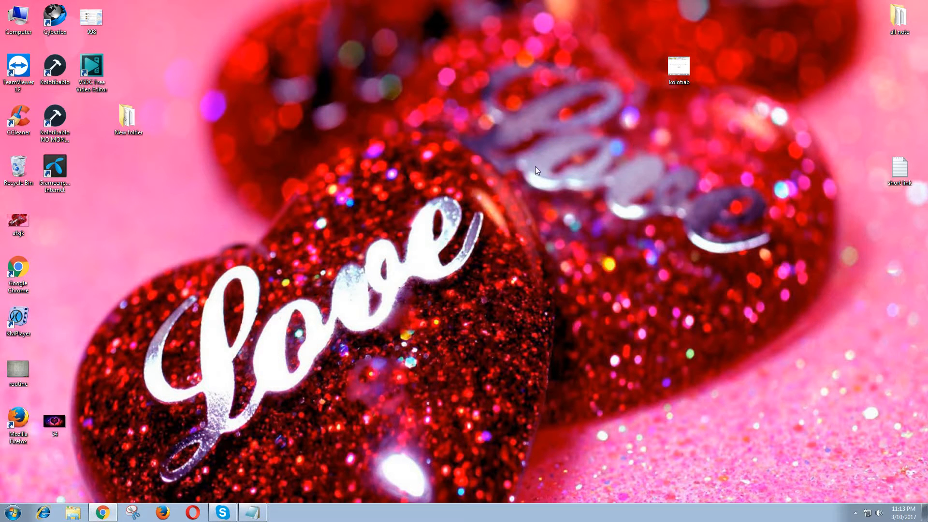
Step: Bring the Chrome window with the Kolotibablo start page back to the front
right_click(535, 170)
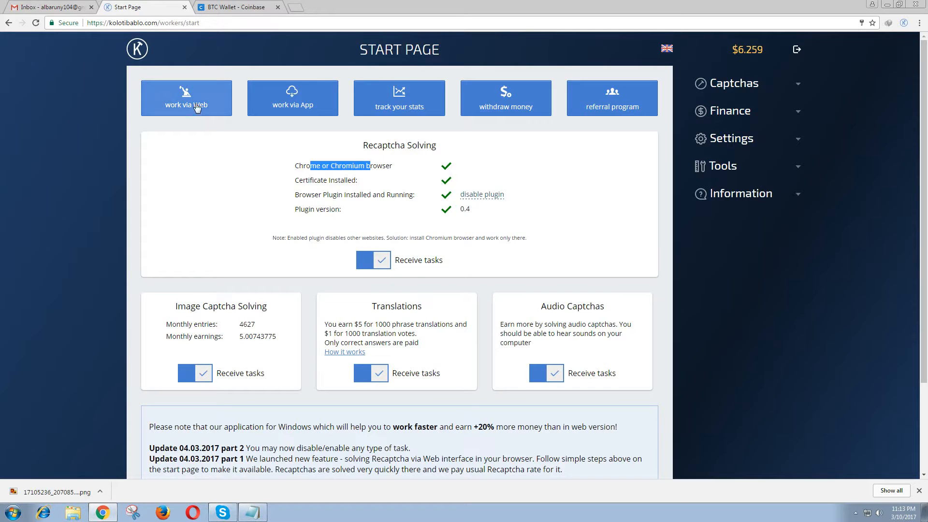
Step: Start web captcha solving and enter the '200m ROAD' answer, correcting a mistyped letter
left_click(185, 98)
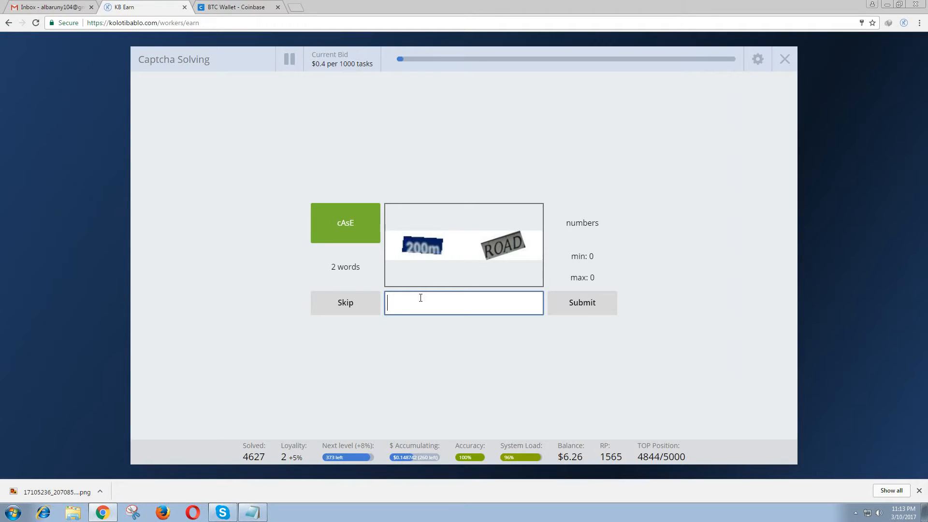
type("200m")
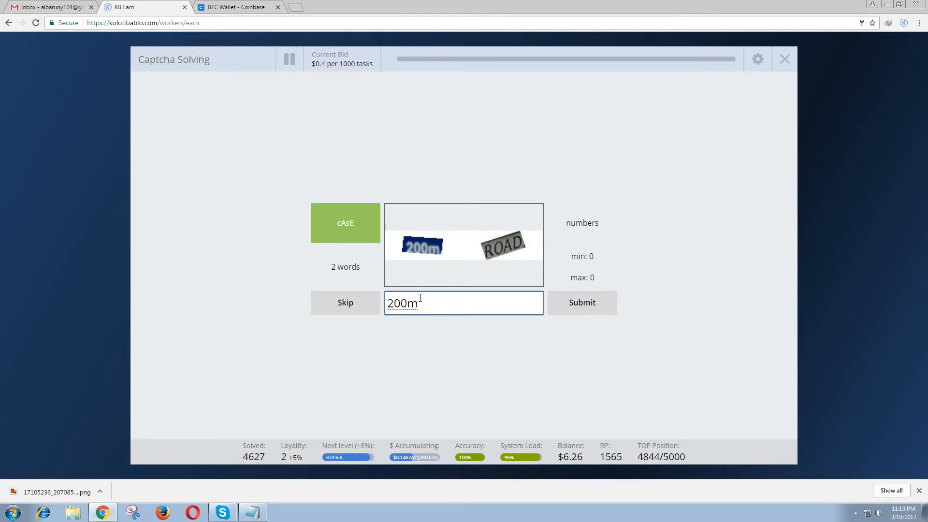
type("ROa")
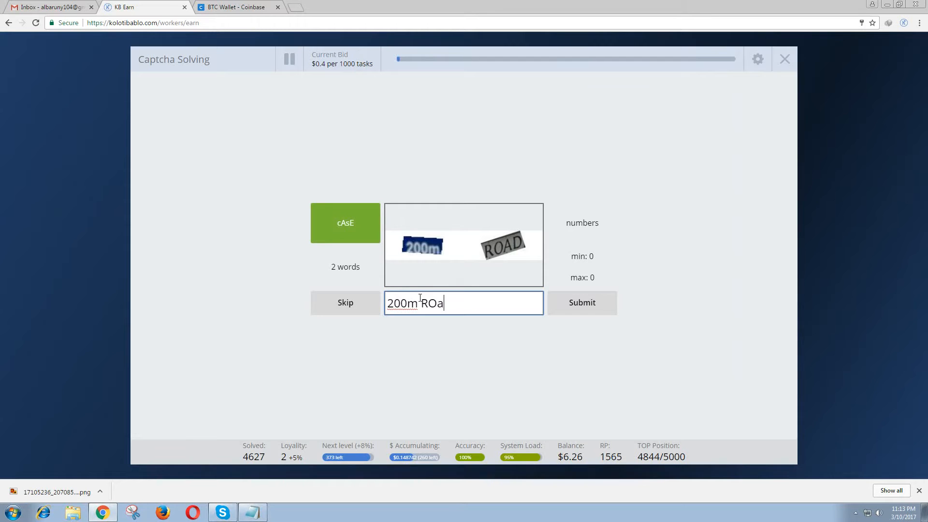
key("Backspace")
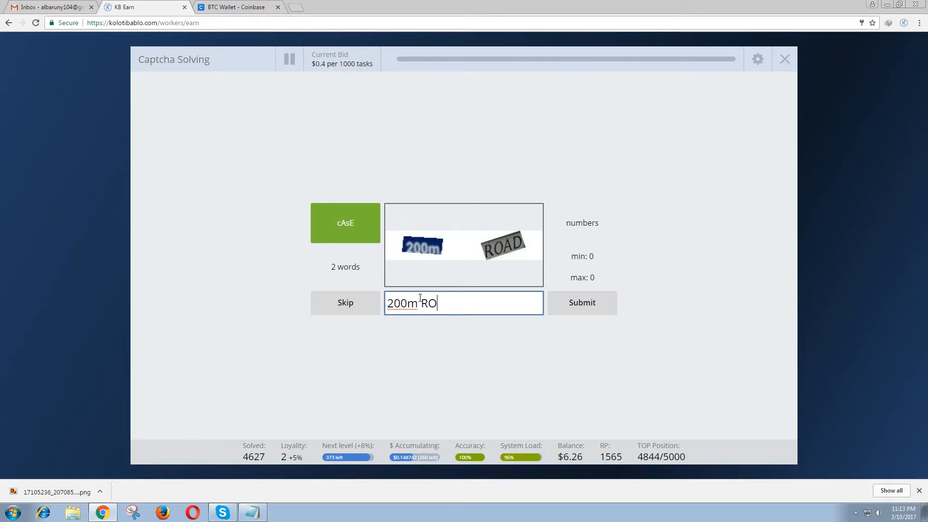
type("A")
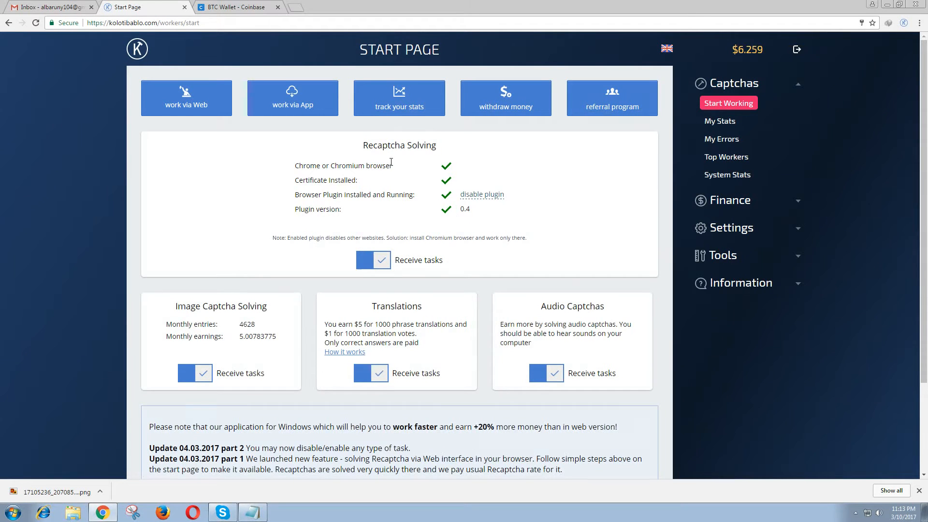
mouse_move(383, 213)
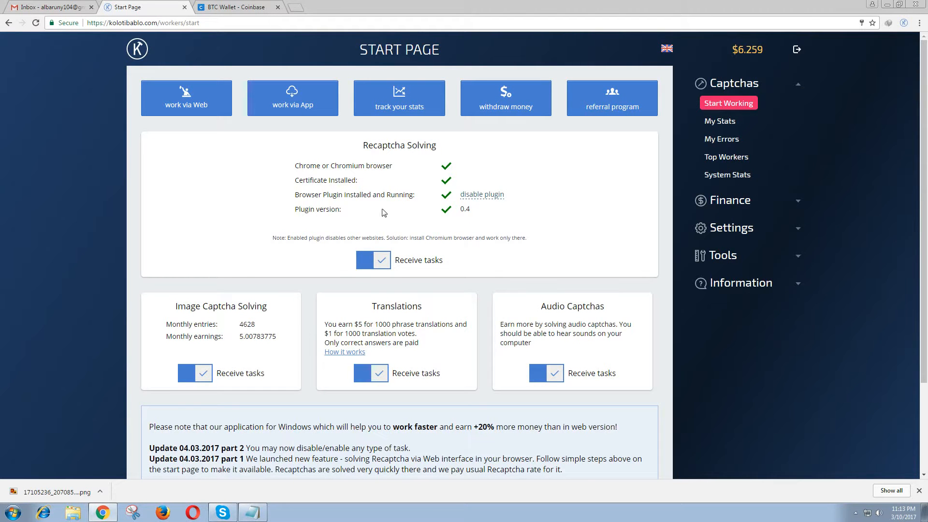
mouse_move(438, 165)
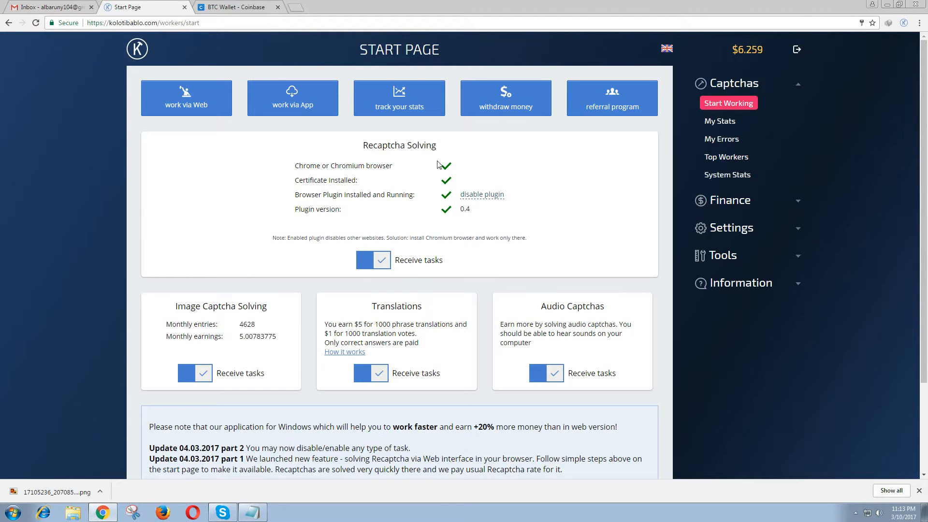
mouse_move(447, 292)
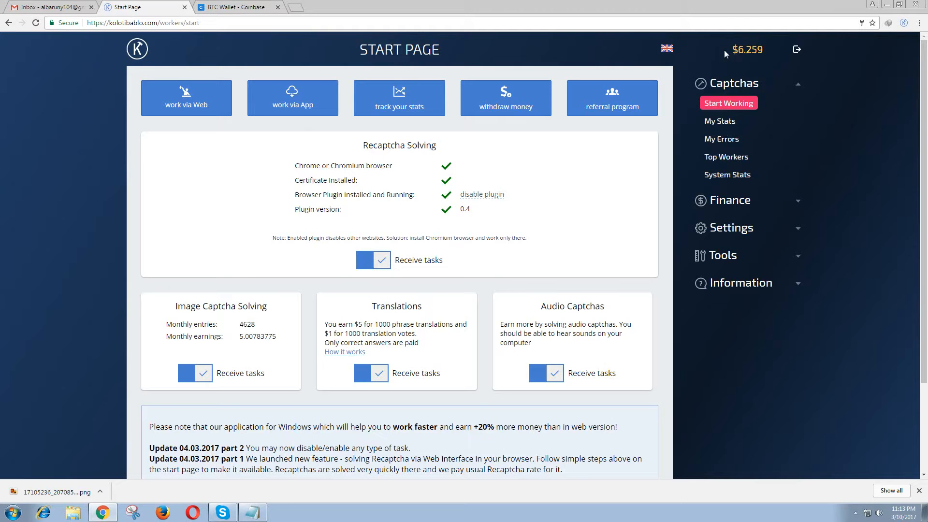
mouse_move(762, 95)
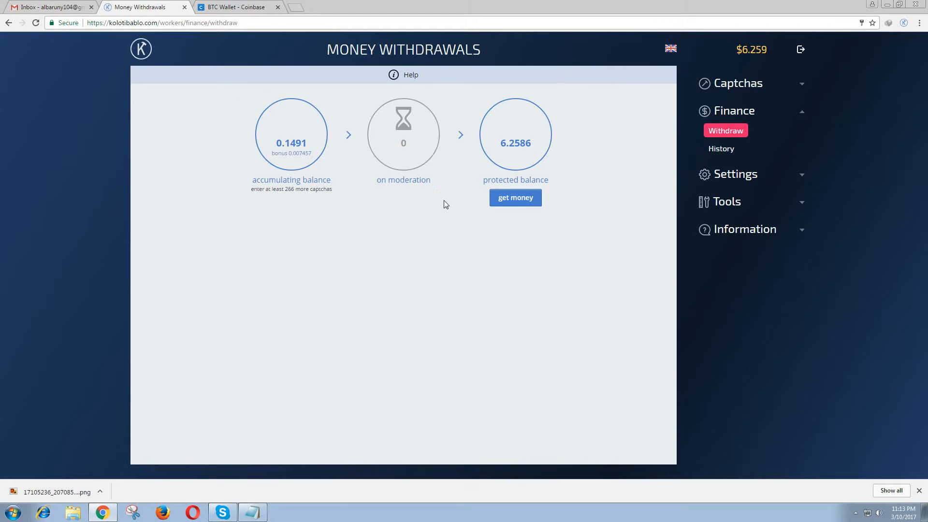
Step: List the withdrawal payment methods such as Yandex.Money, Bitcoins, Paypal and Payza
left_click(514, 198)
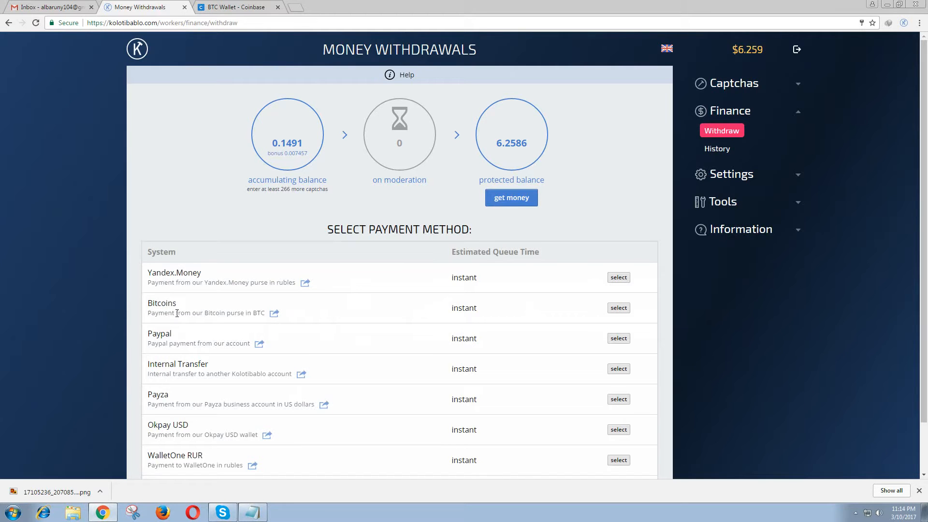
mouse_move(173, 394)
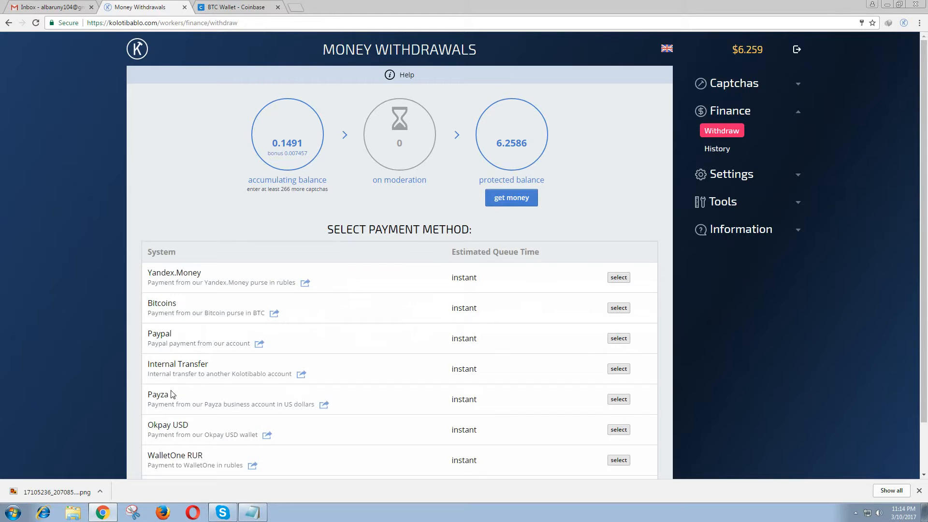
mouse_move(219, 401)
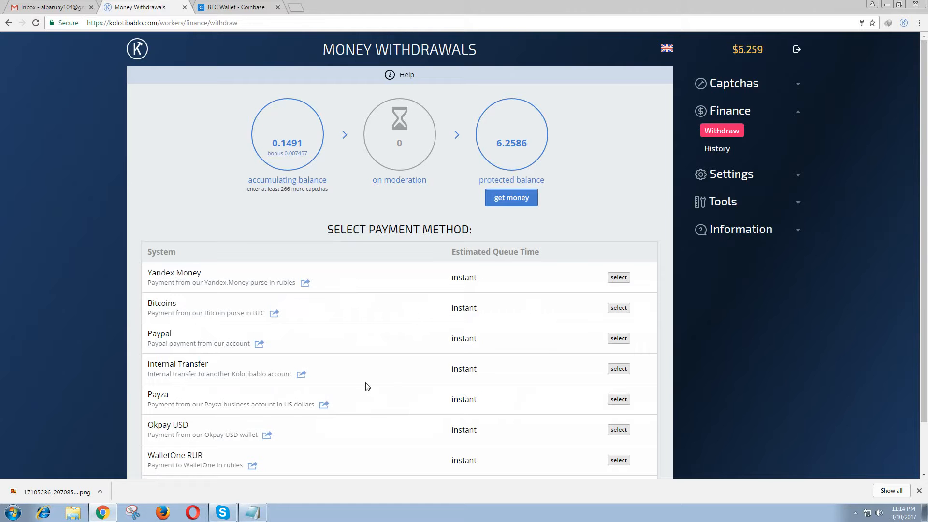
mouse_move(697, 131)
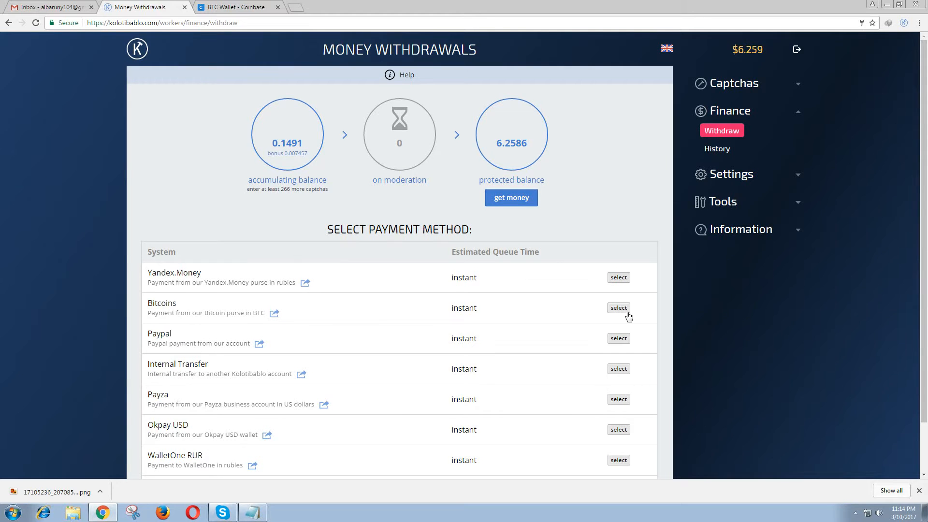
Step: Submit a 6.25 Bitcoin withdrawal to the pasted wallet address, which returns Incorrect requisites
left_click(617, 308)
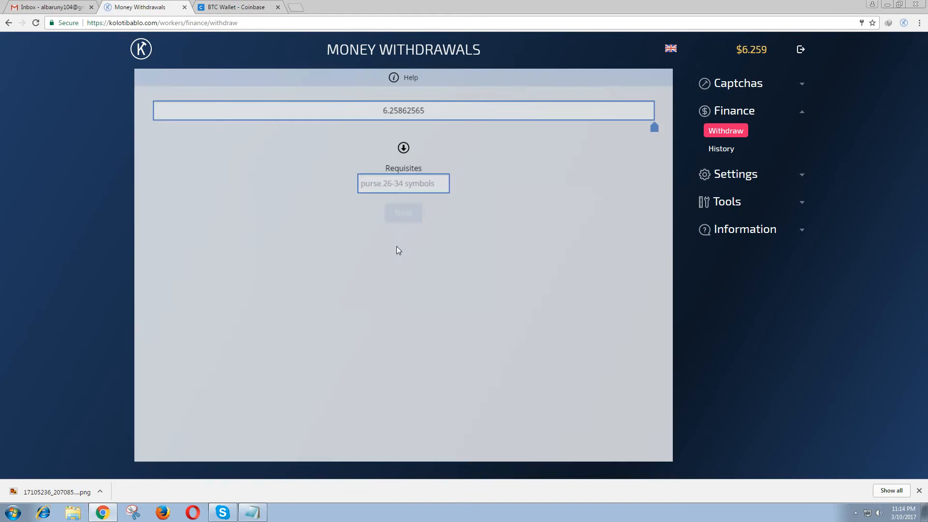
type("6.25")
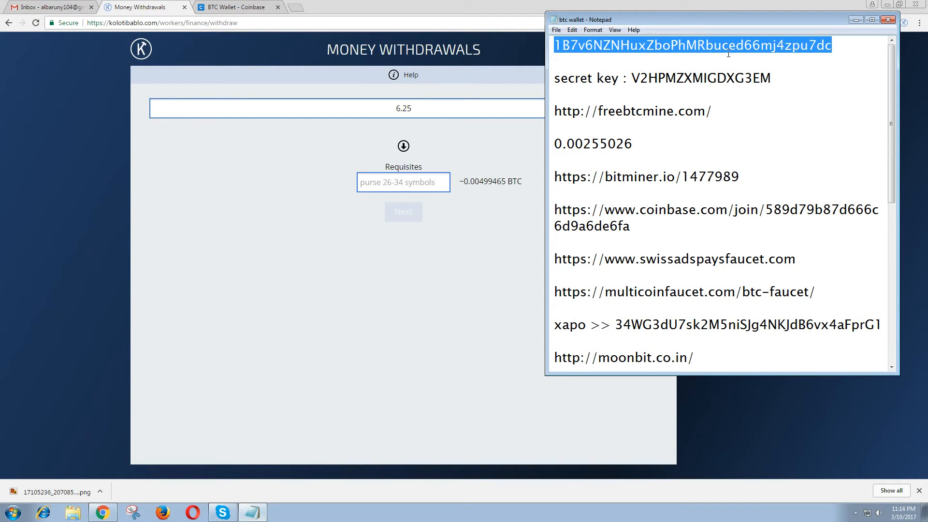
mouse_move(441, 203)
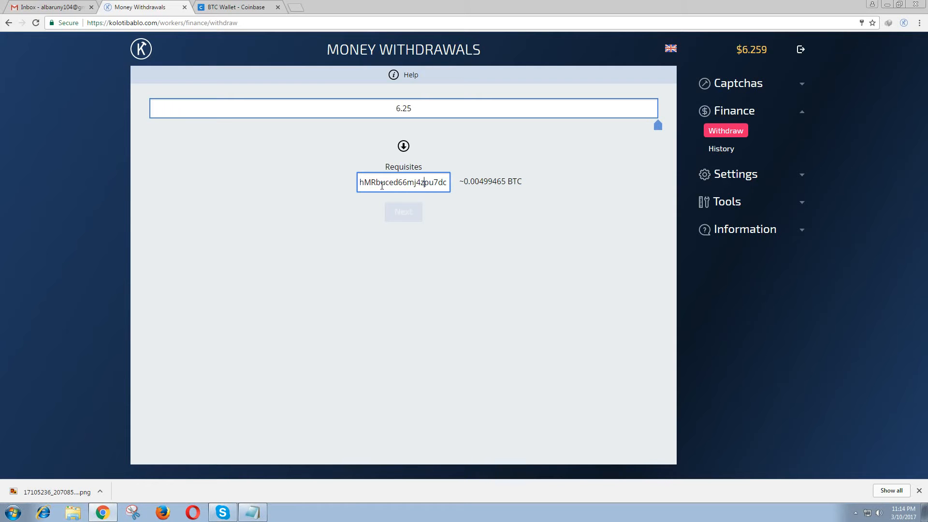
mouse_move(415, 206)
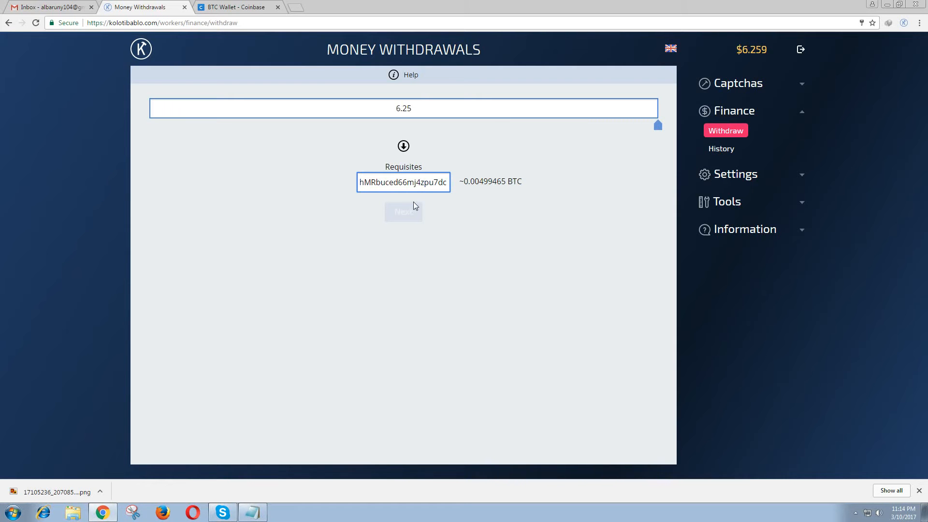
left_click(403, 211)
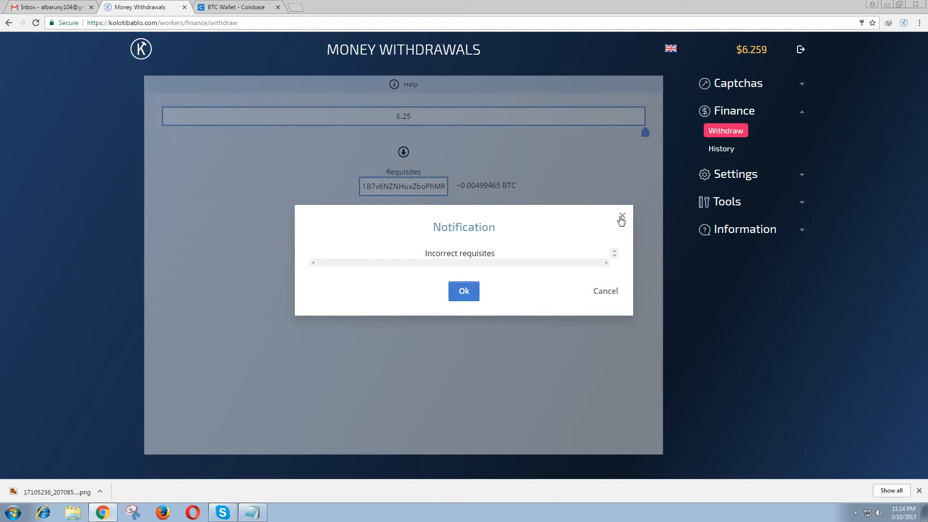
left_click(621, 216)
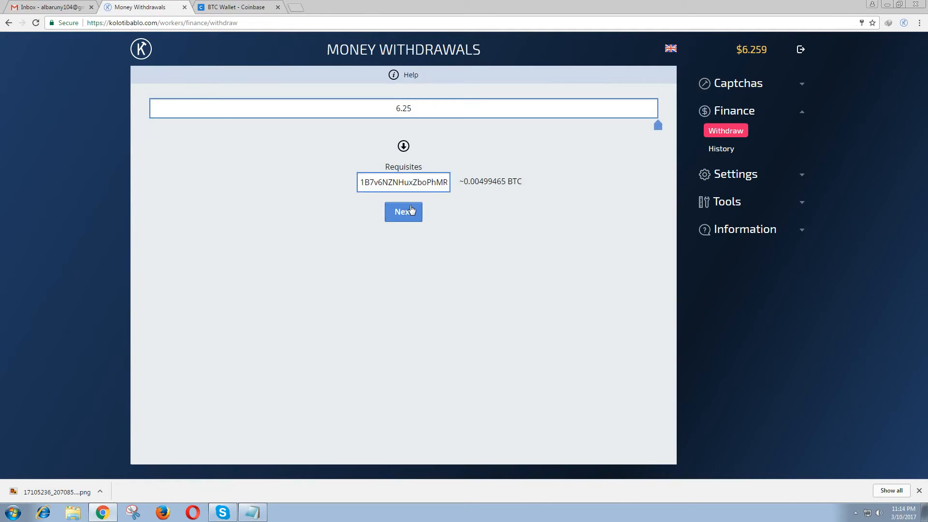
left_click(403, 212)
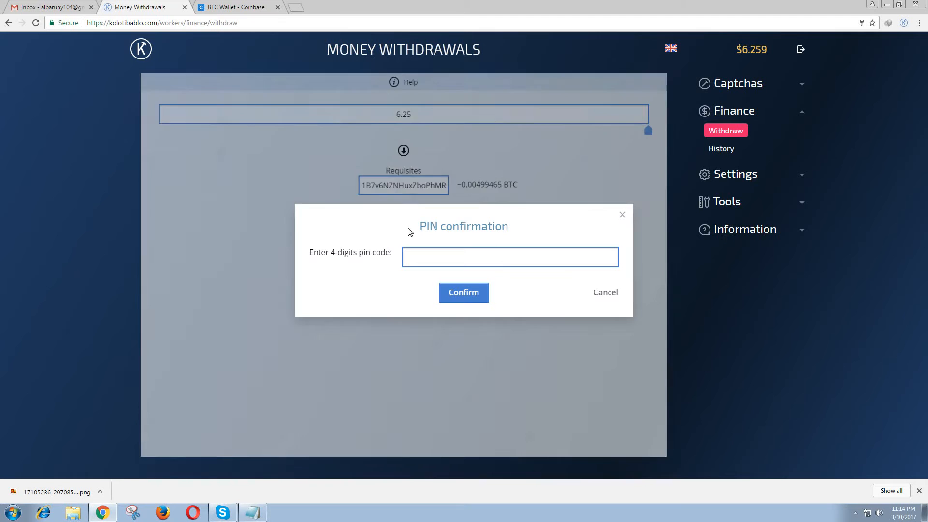
left_click(509, 257)
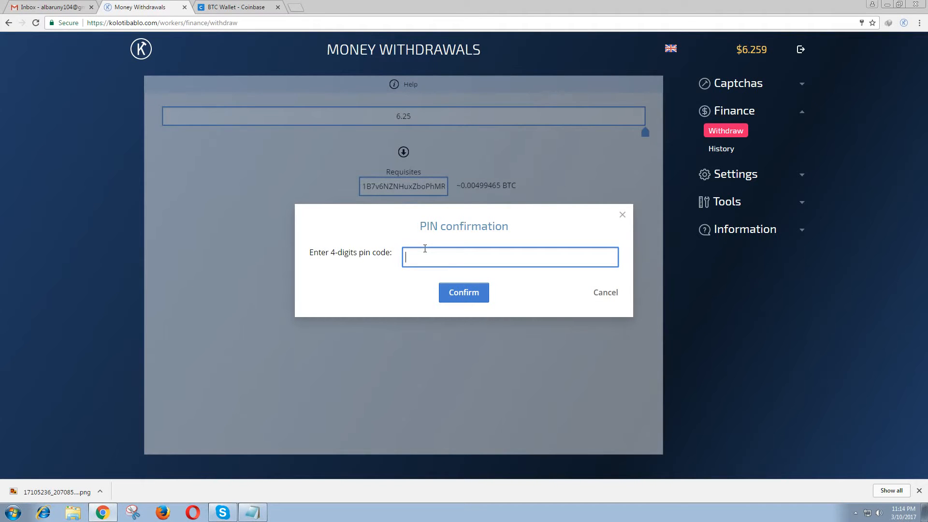
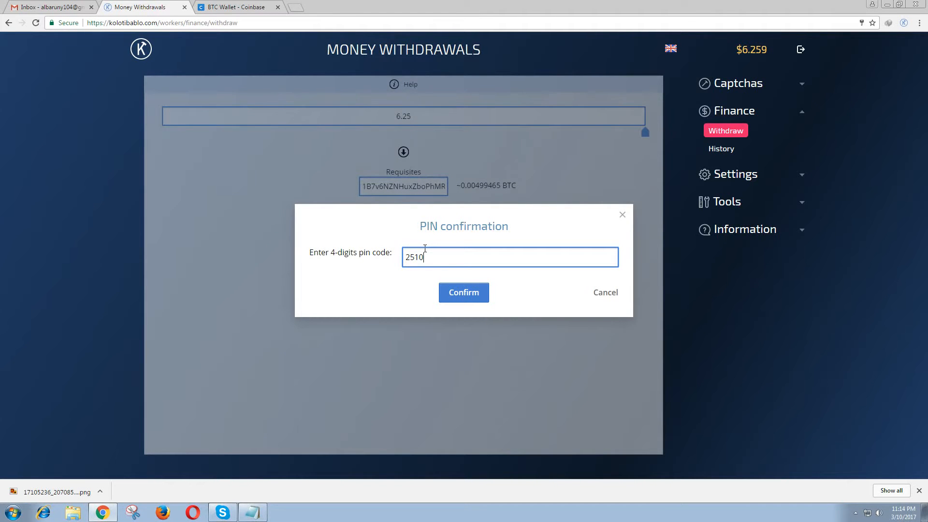
left_click(463, 292)
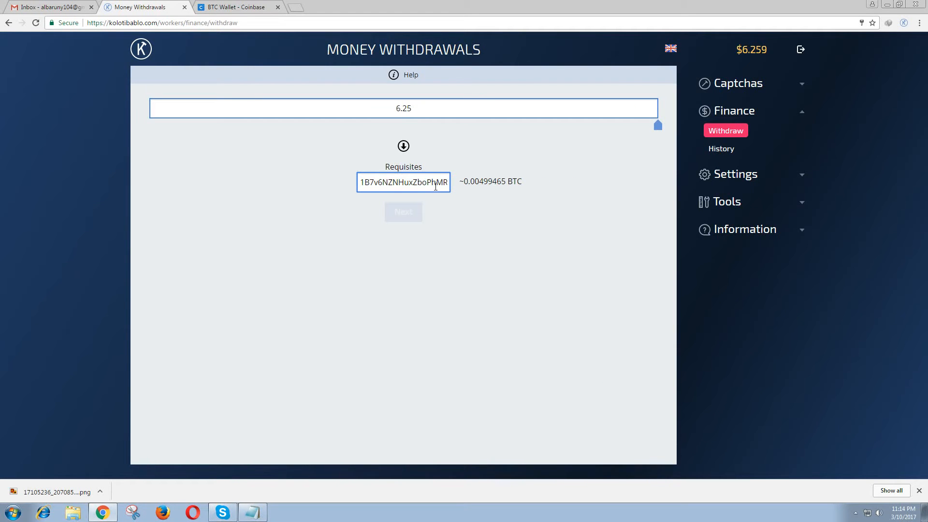
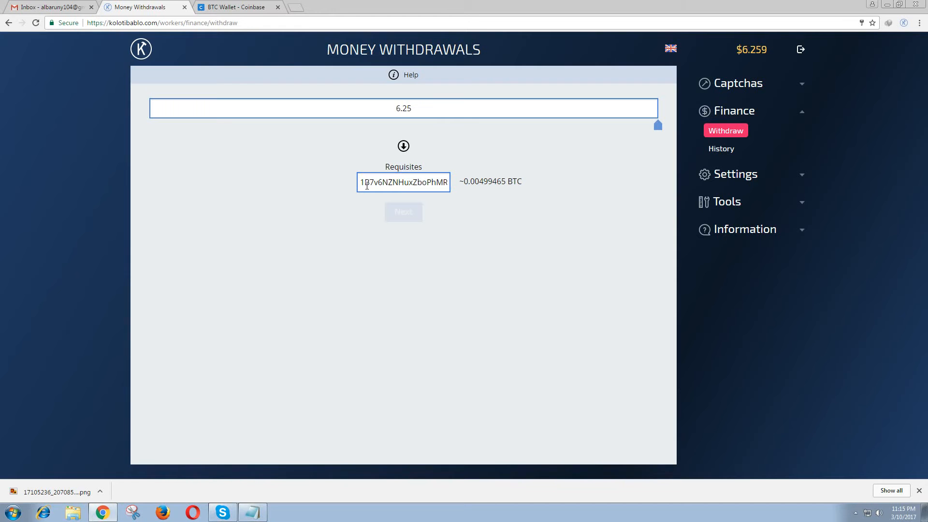
left_click(403, 211)
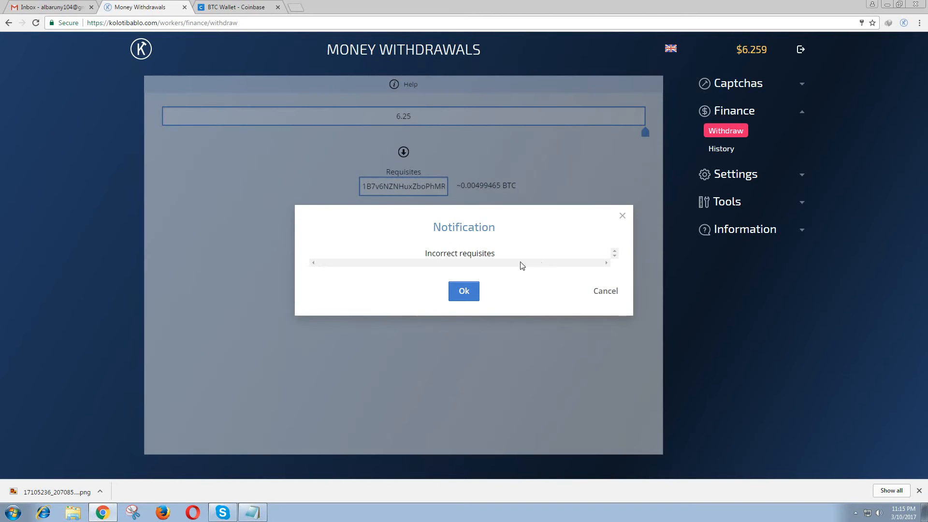
left_click(464, 291)
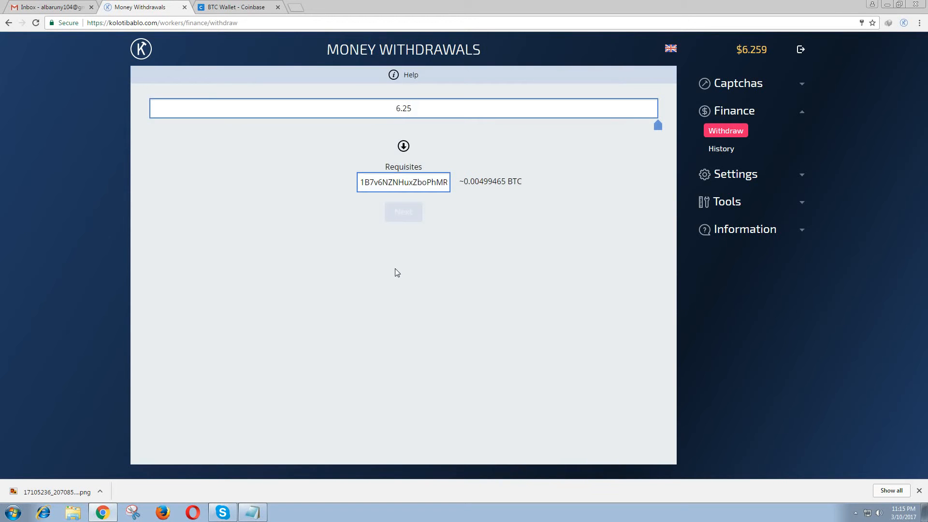
mouse_move(321, 405)
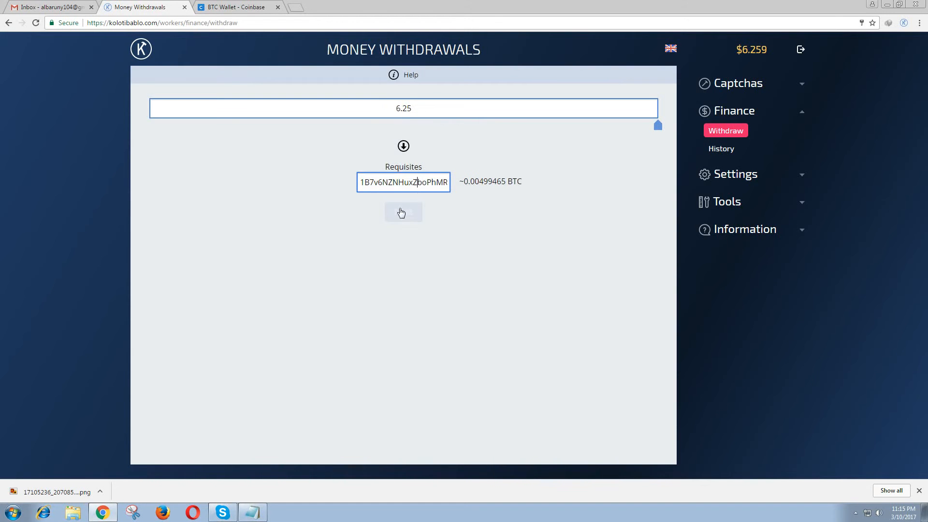
left_click(403, 211)
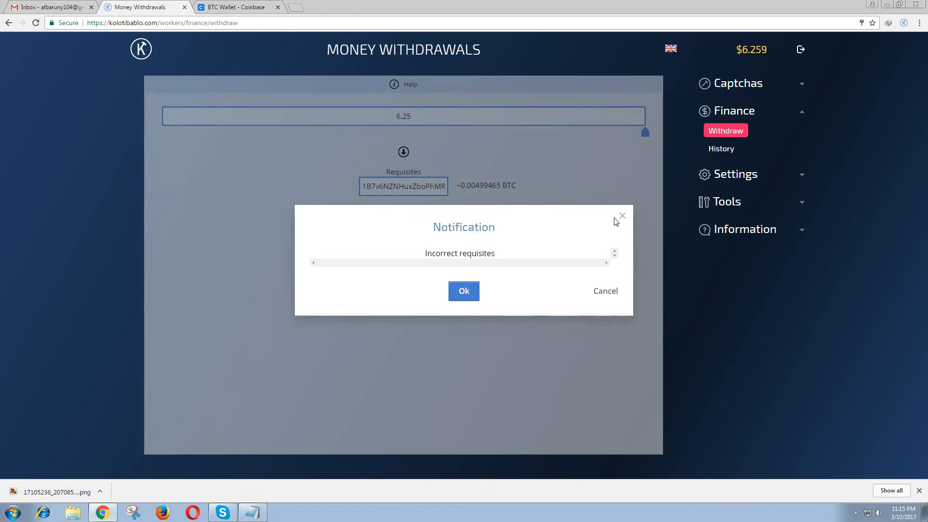
left_click(464, 290)
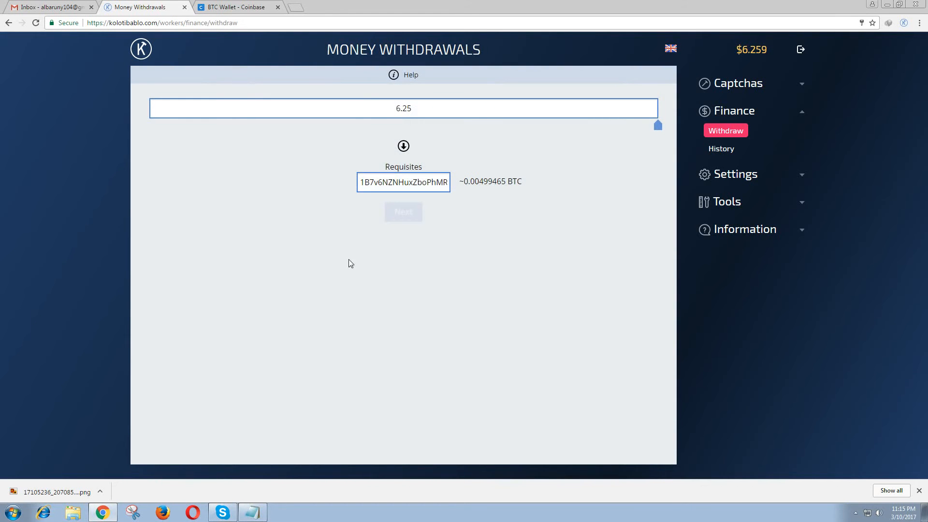
mouse_move(387, 228)
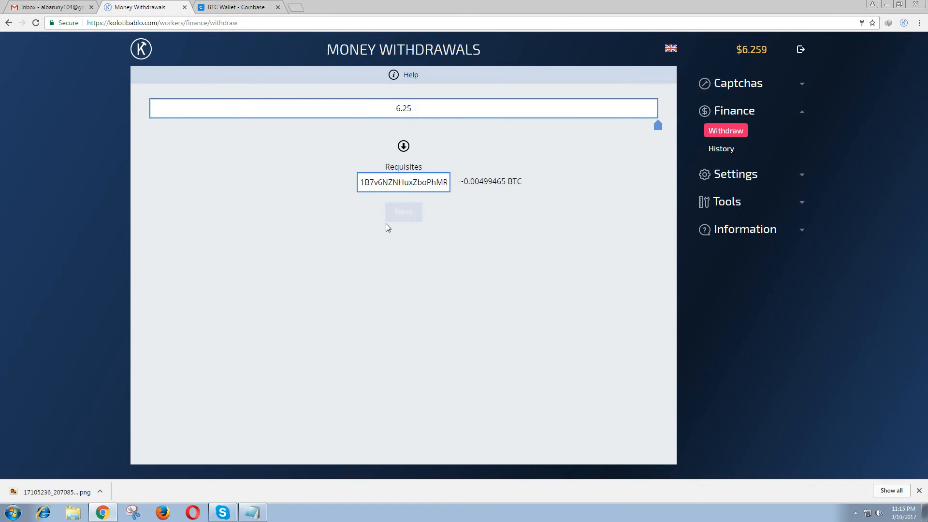
left_click(237, 7)
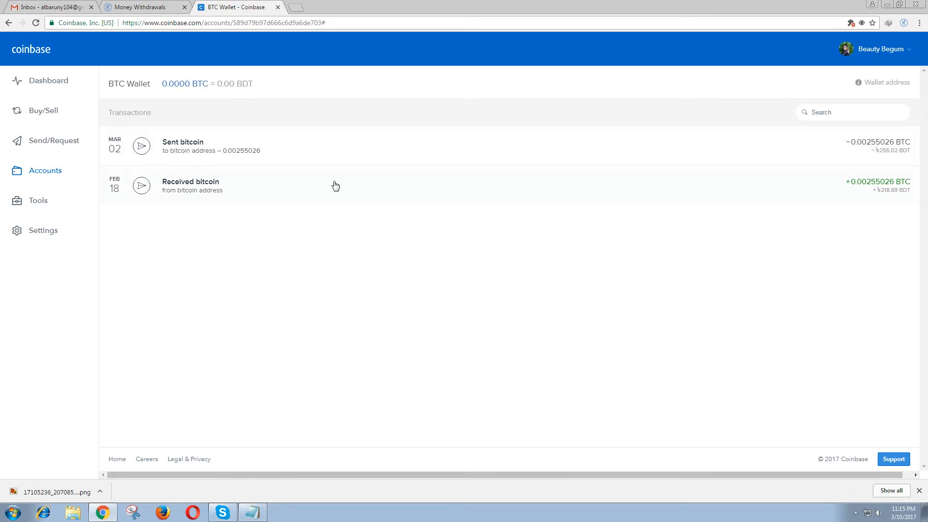
mouse_move(859, 190)
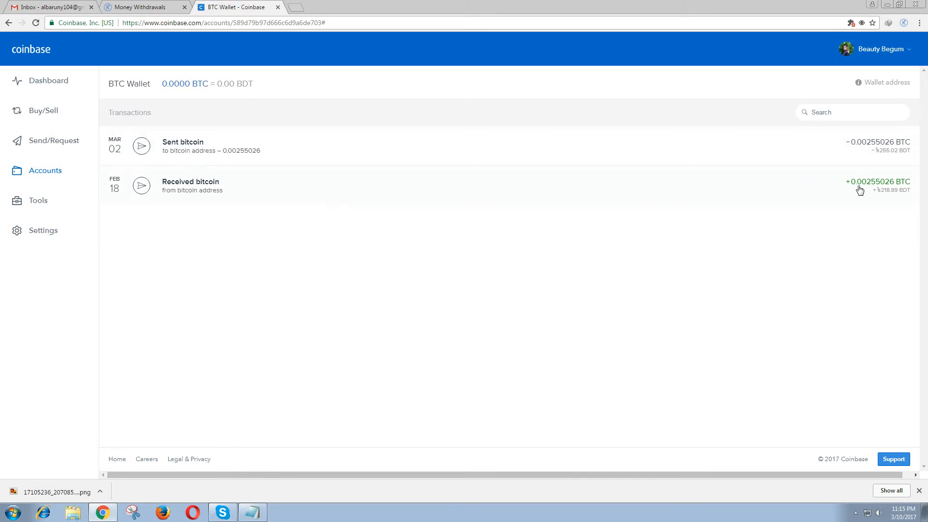
mouse_move(825, 225)
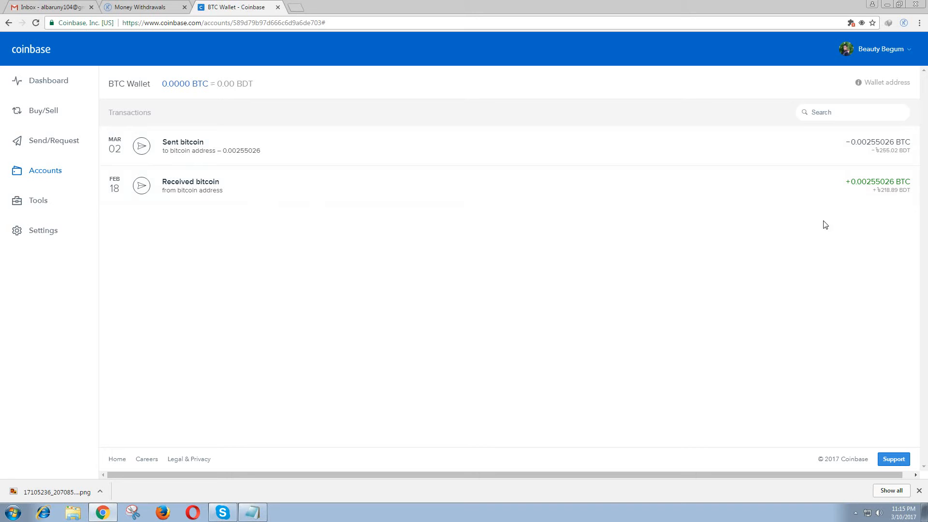
mouse_move(889, 197)
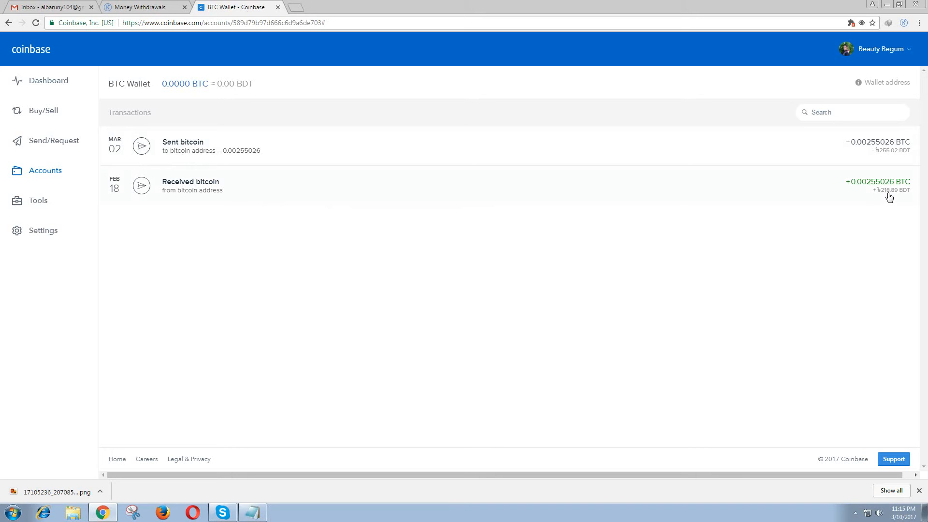
mouse_move(174, 144)
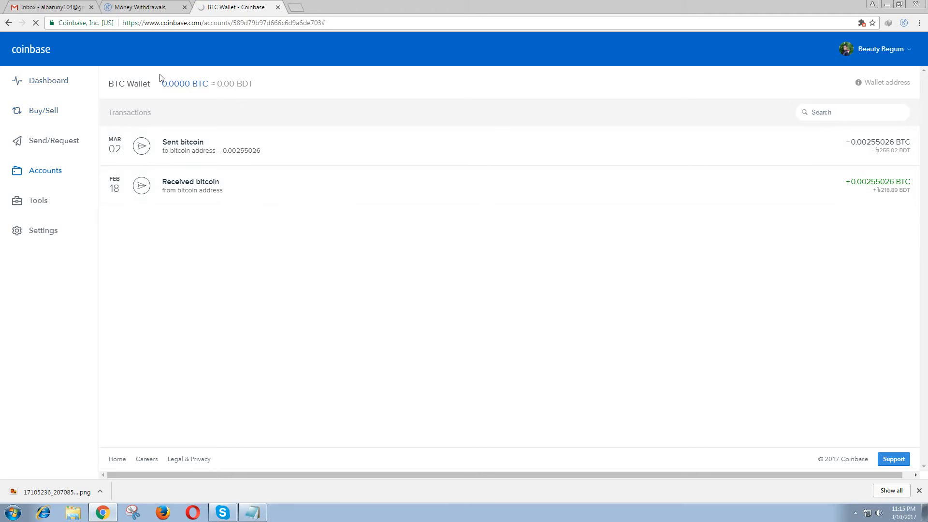
left_click(145, 7)
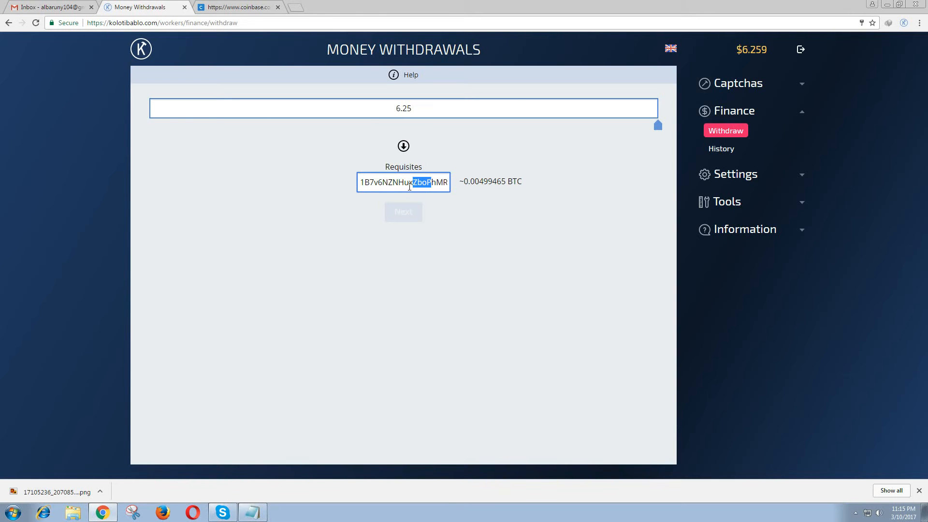
Step: Review the withdrawals history, then return to withdrawals and choose Bitcoin as the payout method
left_click(720, 148)
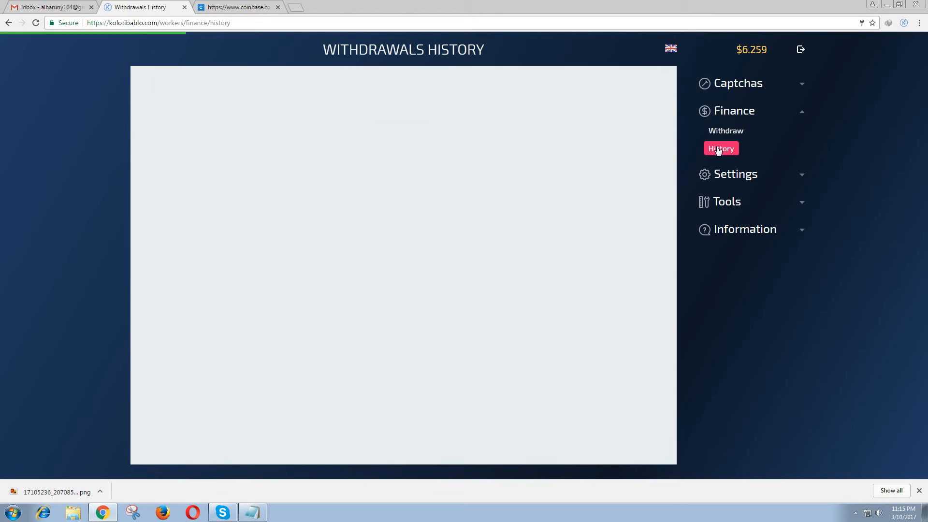
left_click(726, 130)
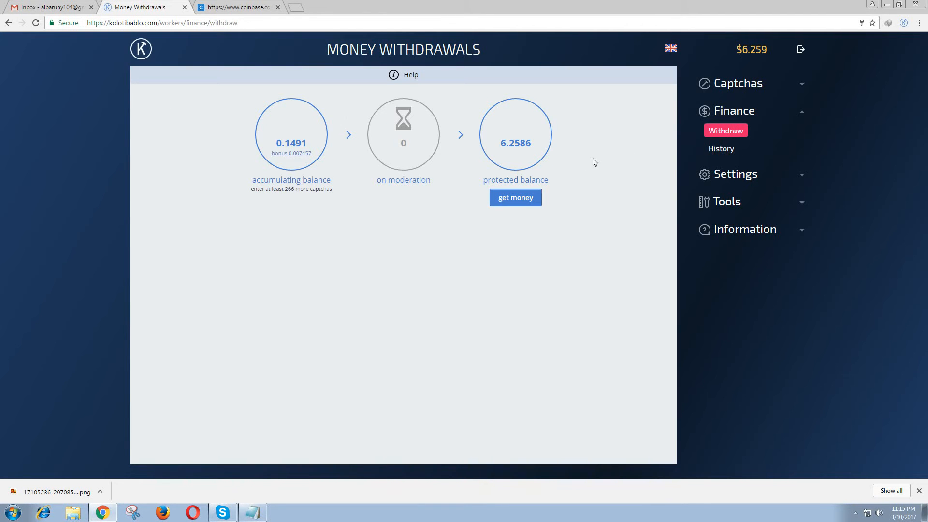
left_click(720, 148)
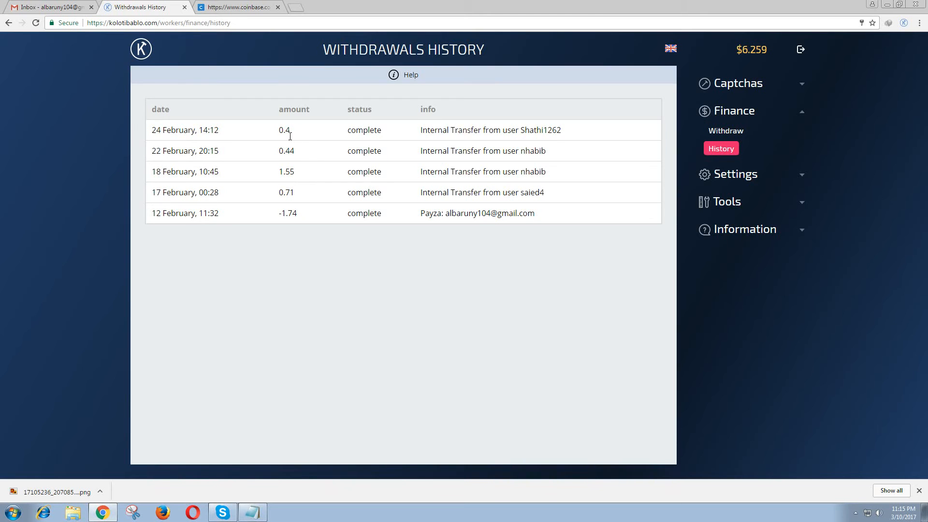
double_click(287, 192)
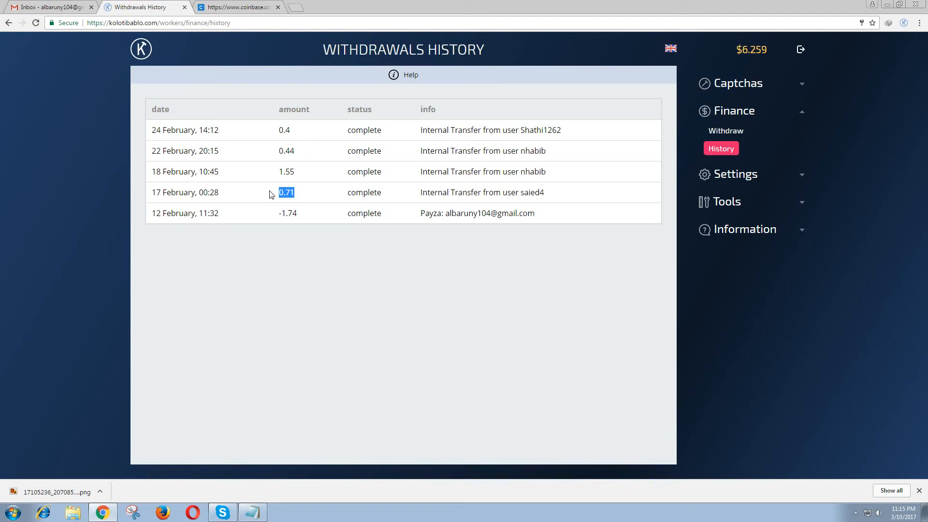
left_click(725, 130)
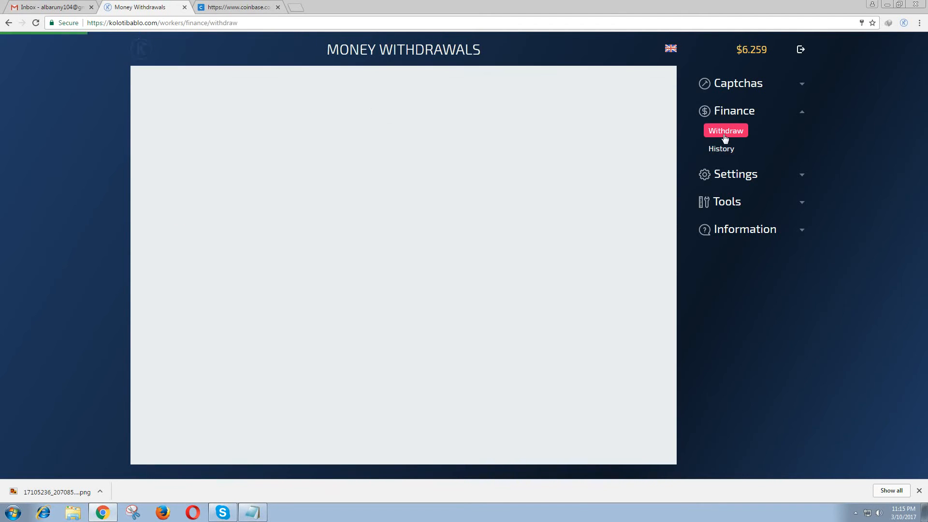
left_click(724, 130)
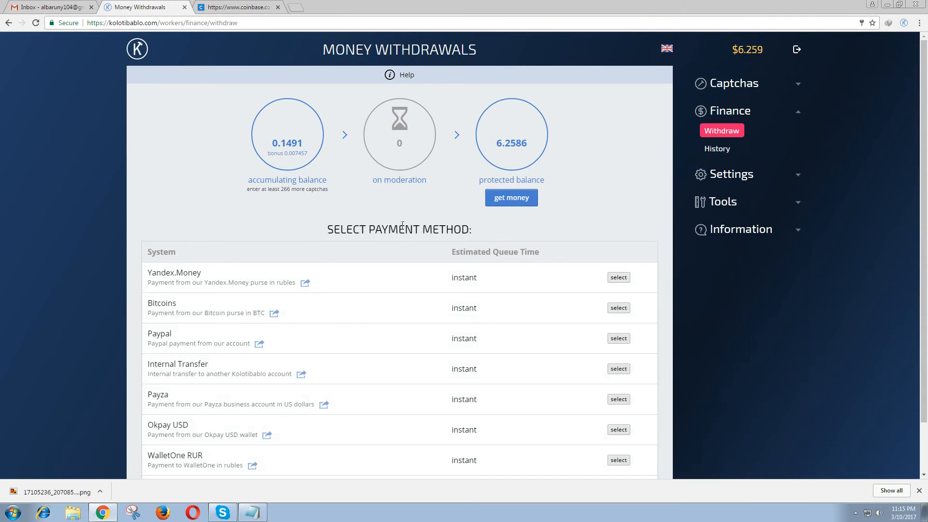
left_click(511, 197)
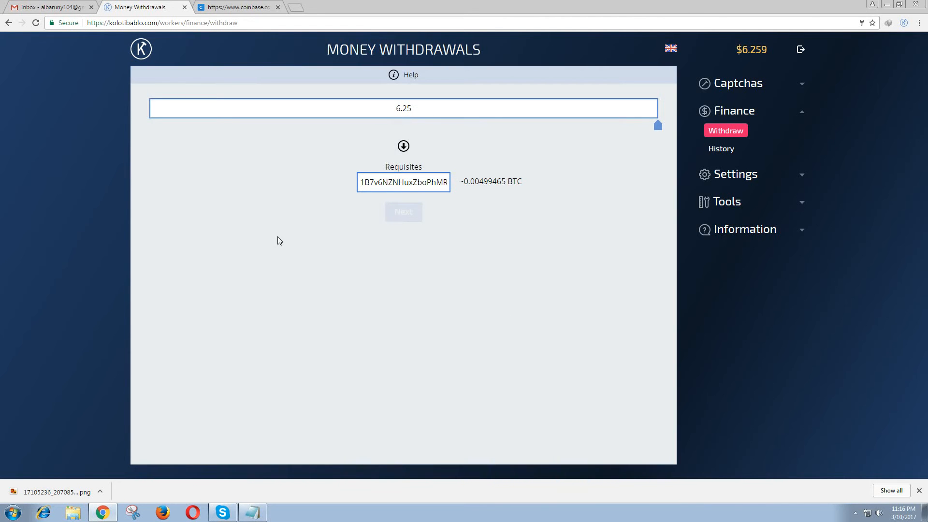
left_click(403, 211)
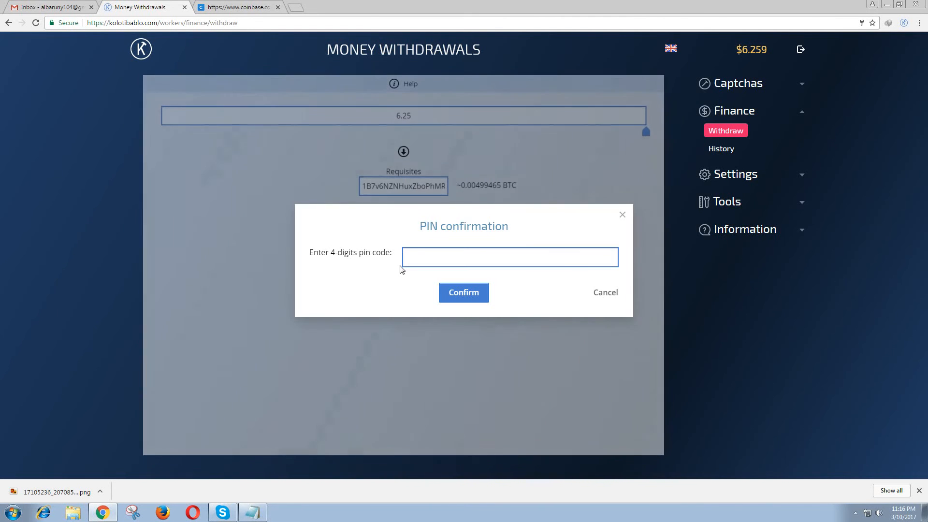
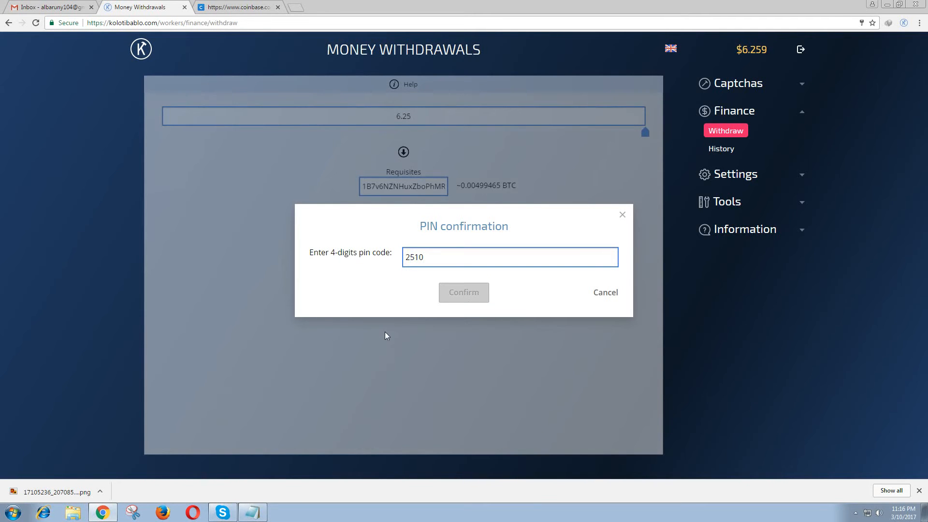
left_click(464, 292)
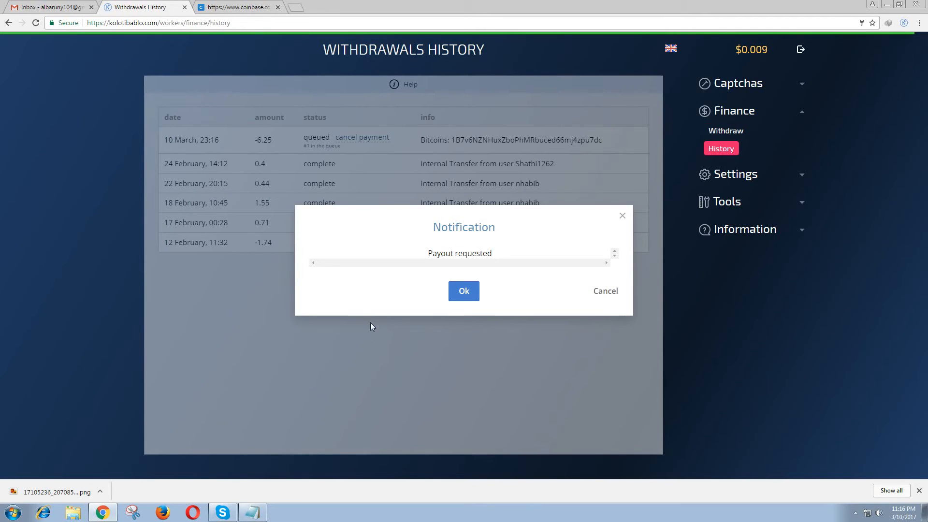
left_click(464, 290)
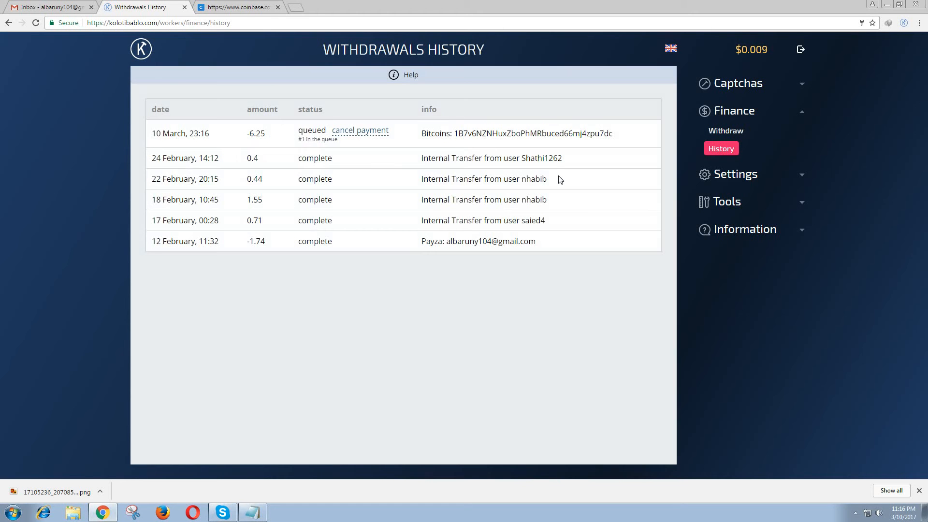
mouse_move(243, 38)
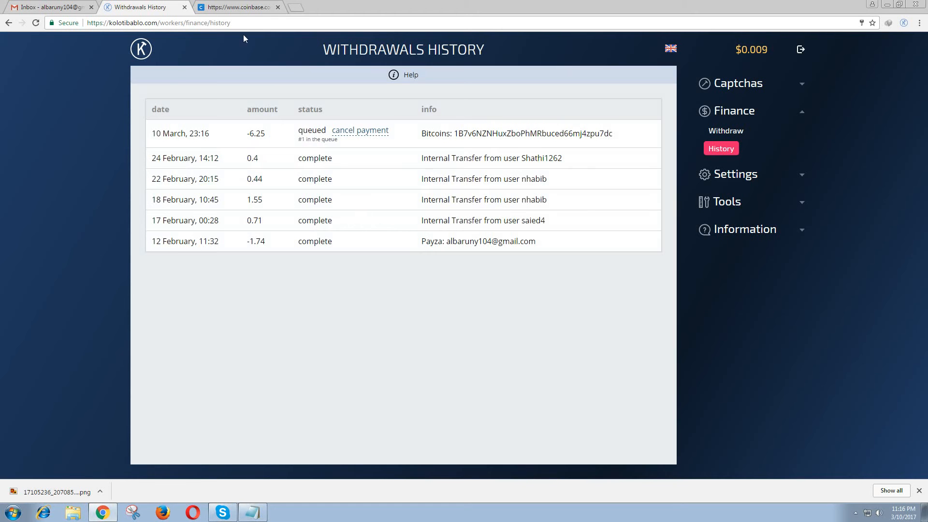
Step: Reload Gmail, open the Coinbase 0.00499465 BTC receipt in Updates, then return to Kolotibablo
left_click(48, 7)
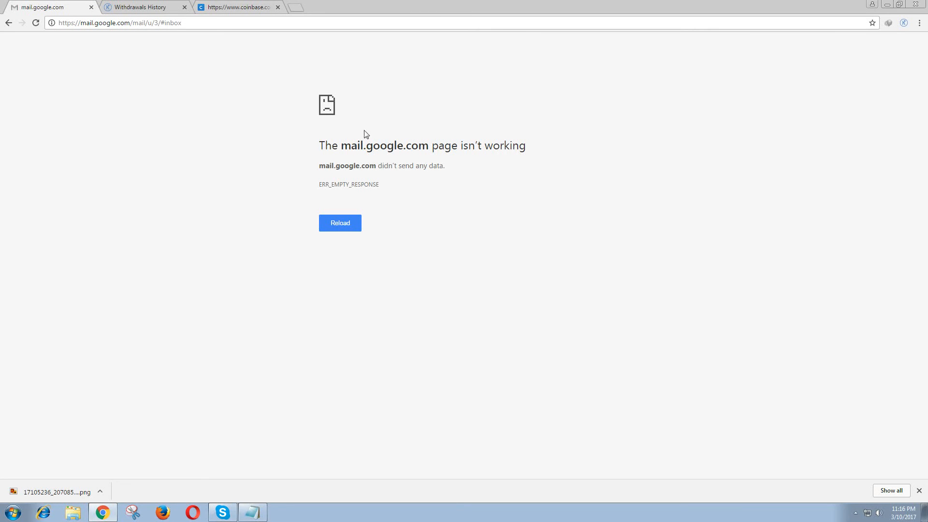
left_click(904, 24)
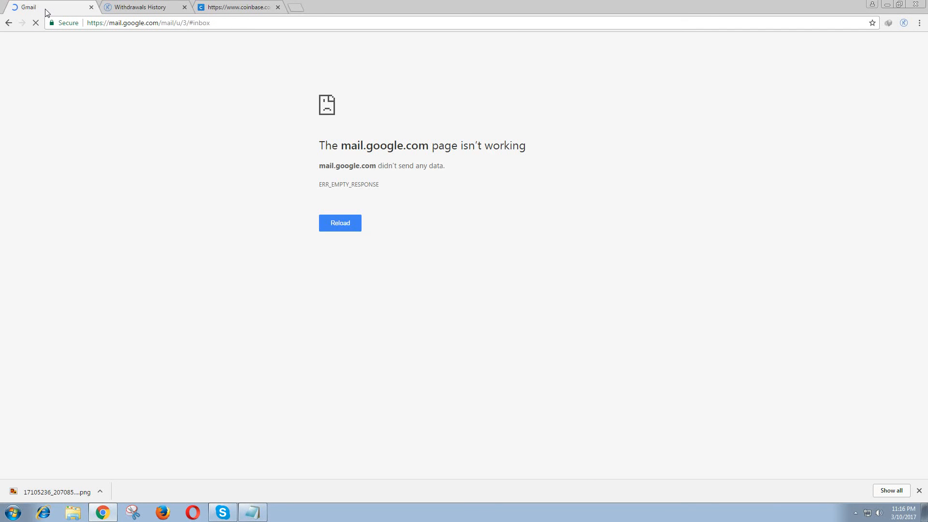
left_click(340, 224)
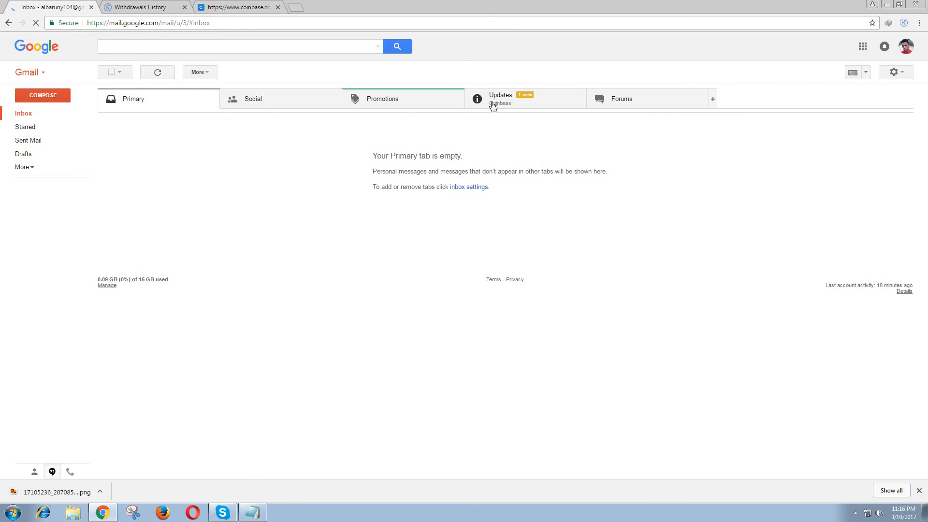
left_click(501, 98)
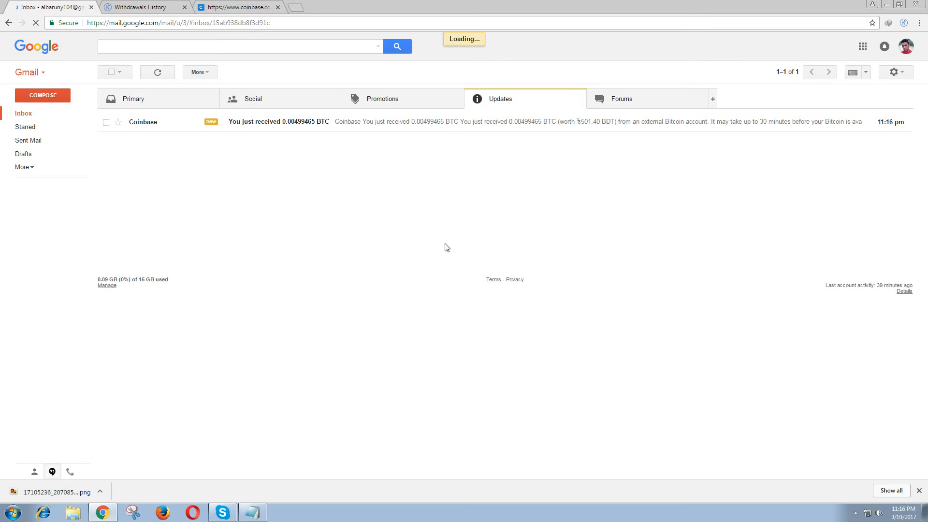
left_click(278, 122)
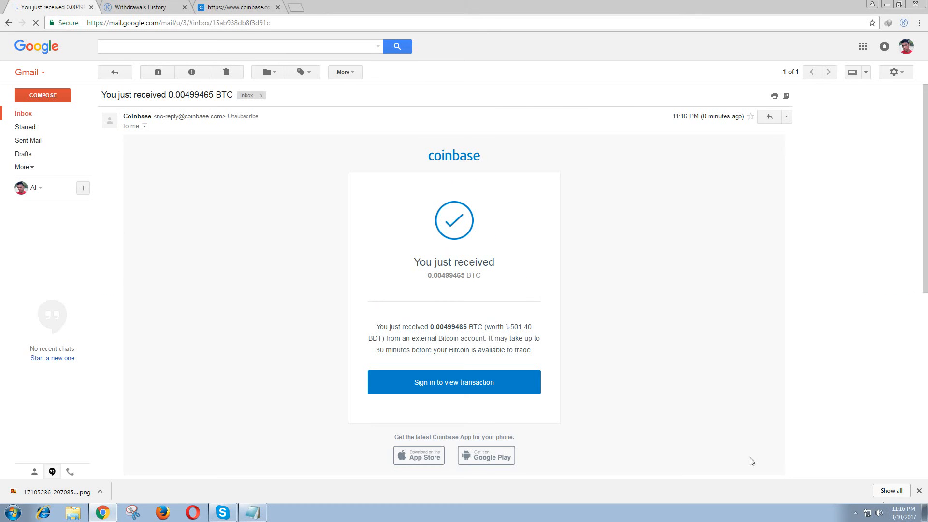
left_click(142, 6)
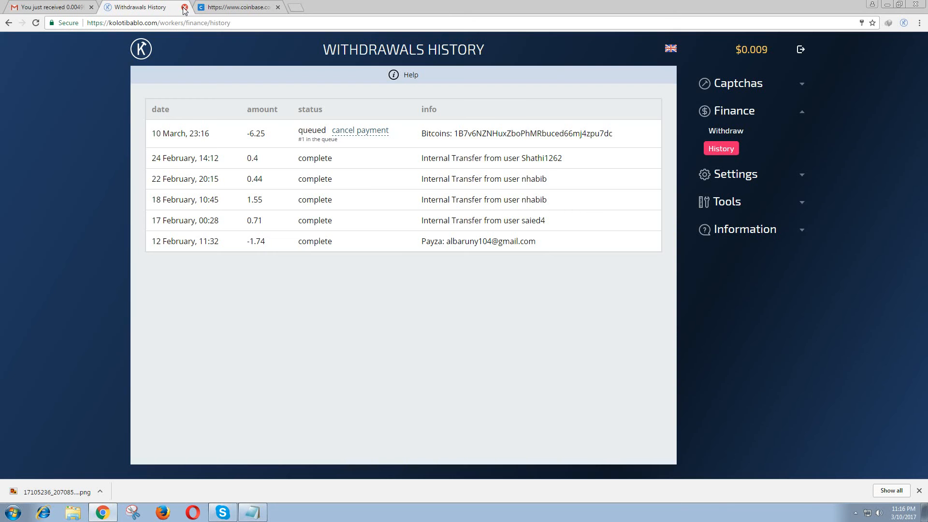
Step: View the pending +0.005 BTC 'Received Bitcoin' entry in Coinbase recent activity
left_click(237, 7)
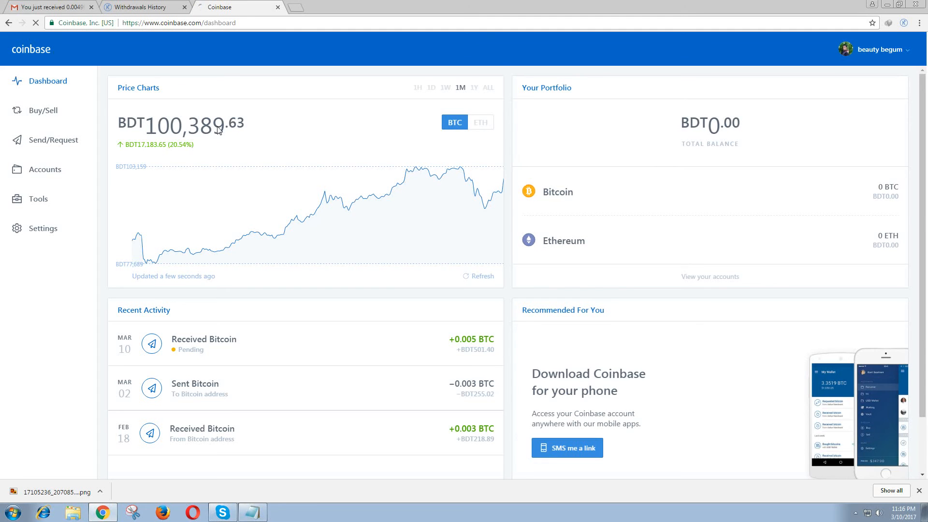
scroll("down", 3)
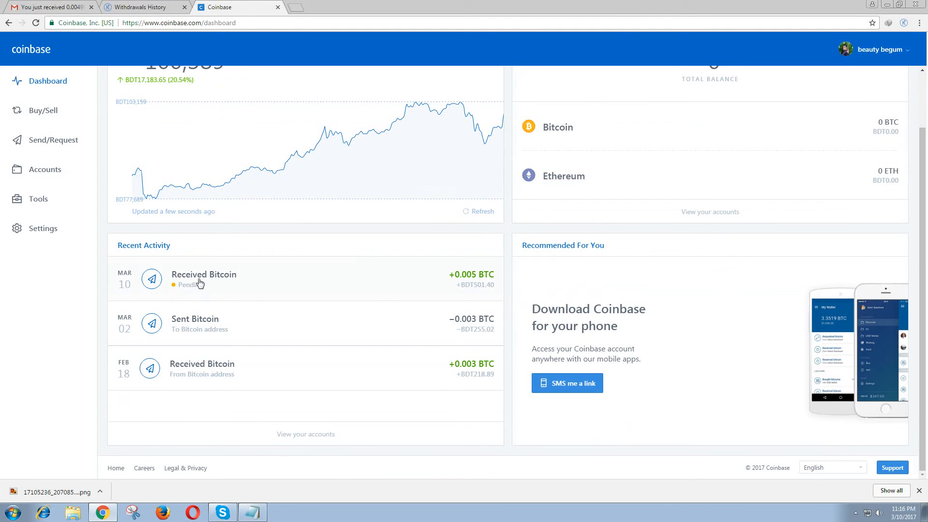
mouse_move(469, 285)
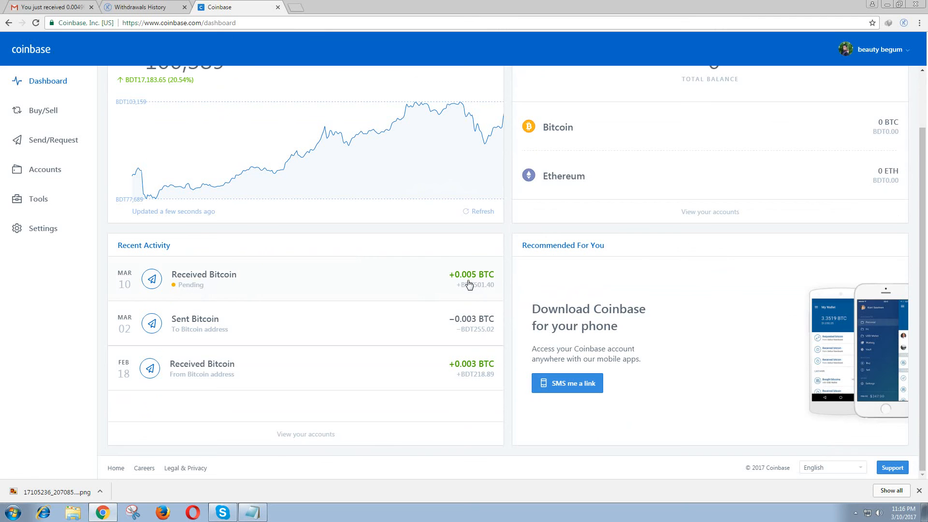
mouse_move(425, 260)
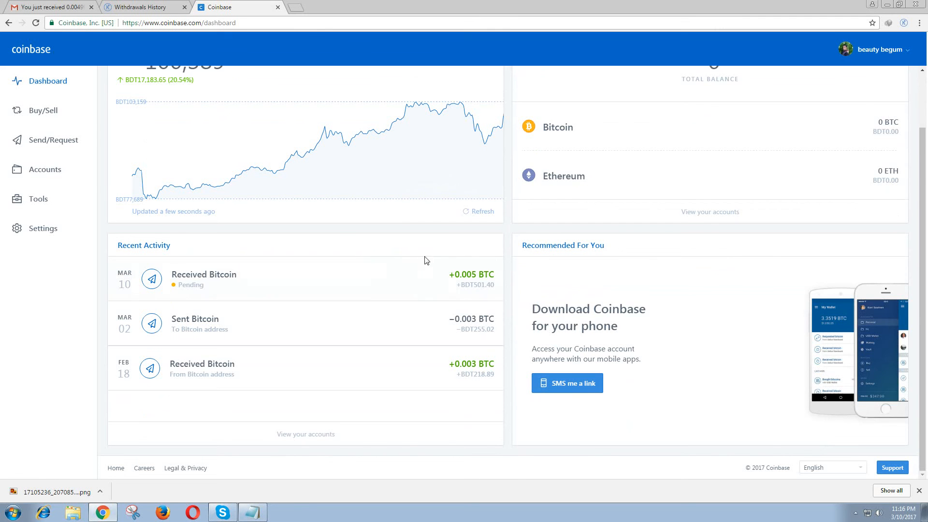
Step: Review the Coinbase receipt email in Gmail, then return to Kolotibablo's withdrawals history
left_click(50, 6)
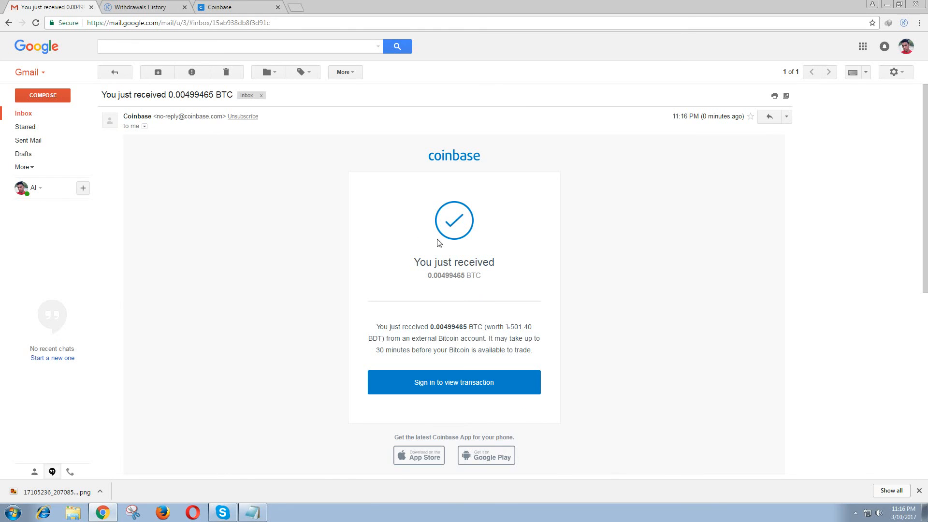
mouse_move(216, 157)
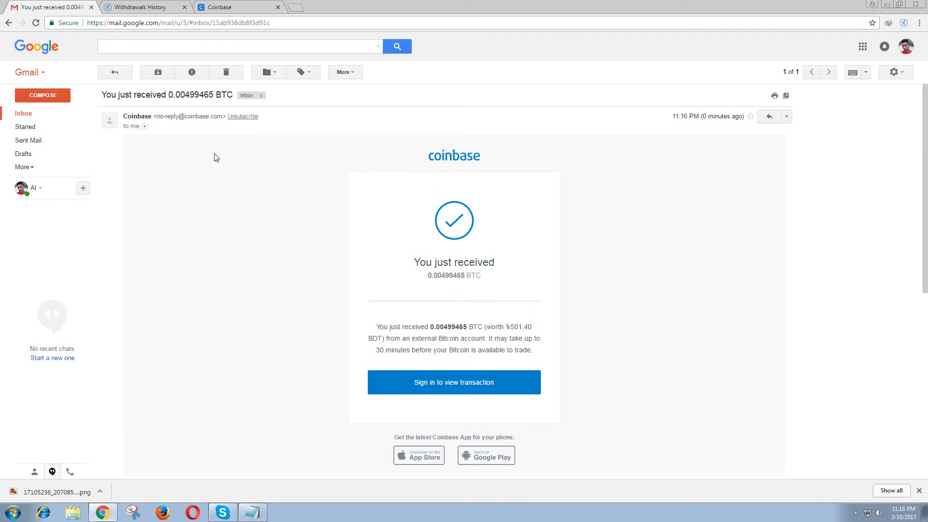
scroll("down", 3)
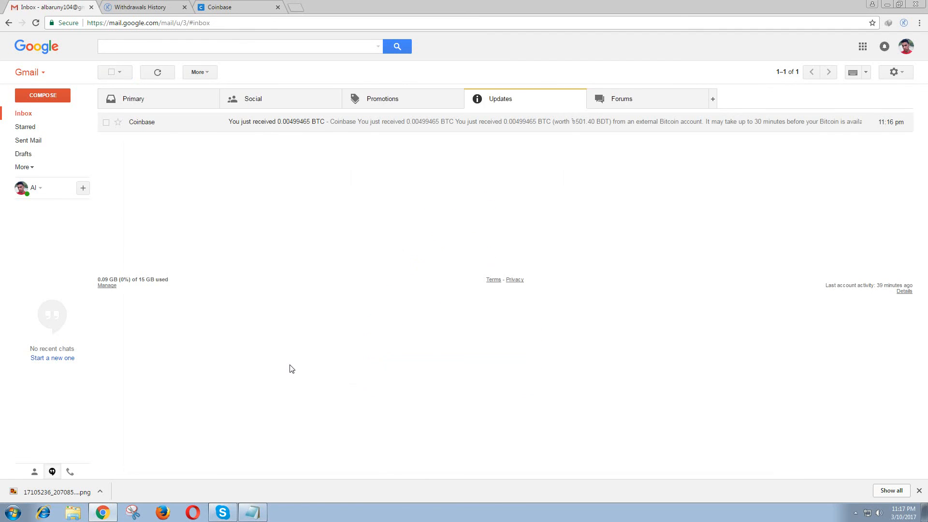
mouse_move(238, 445)
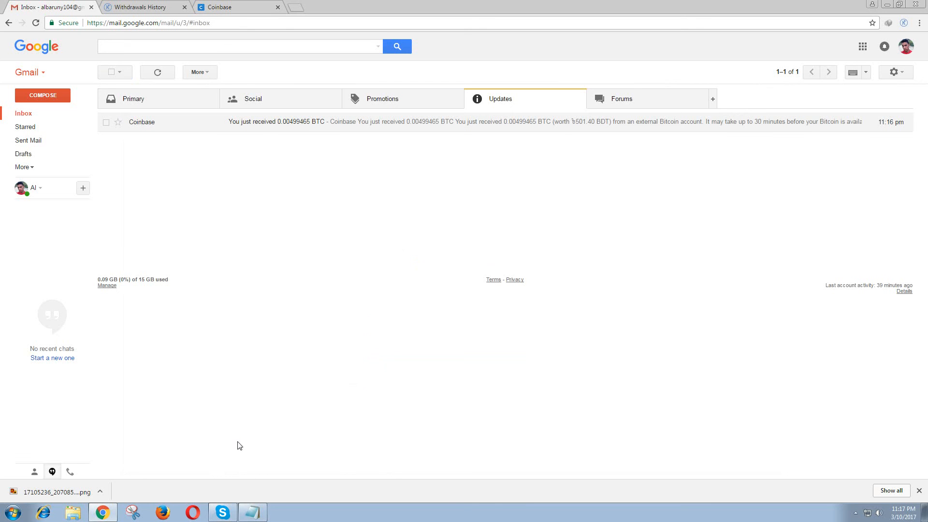
mouse_move(150, 35)
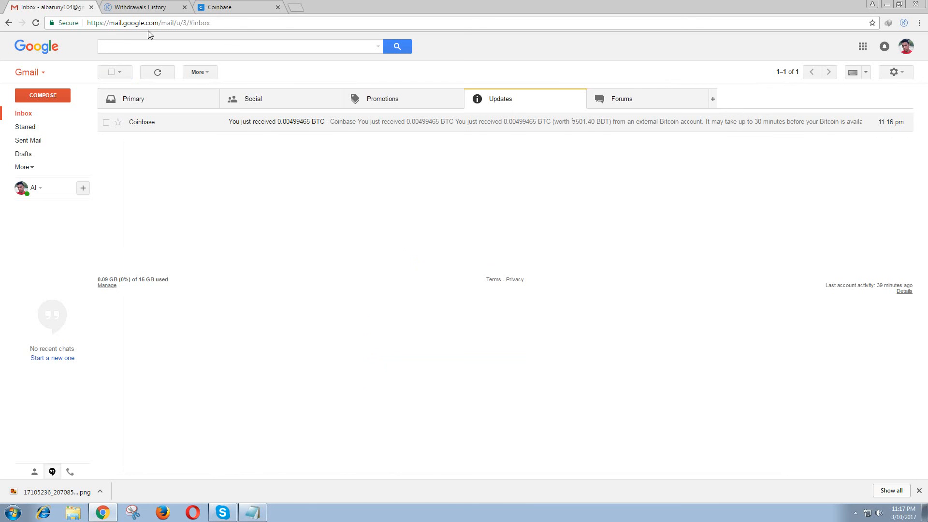
left_click(142, 6)
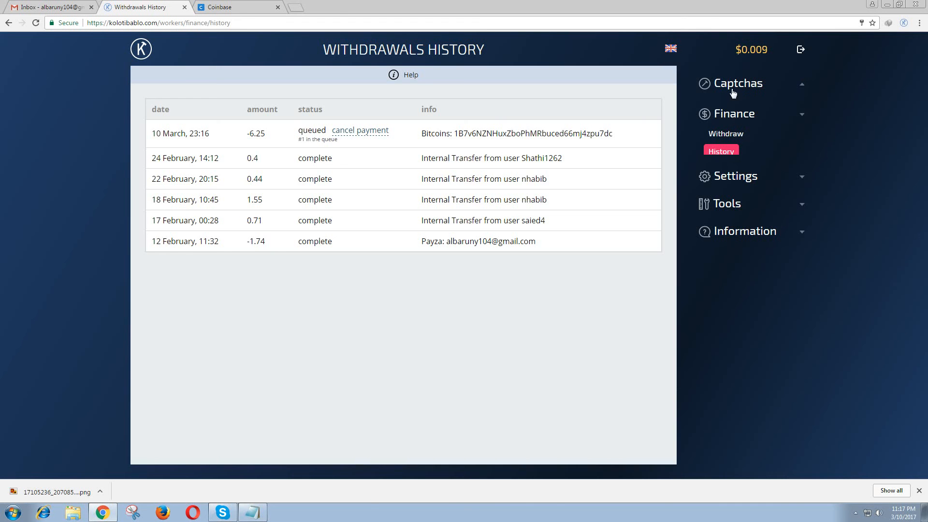
Step: Show the Kolotibablo captcha start page and highlight the translation earnings rates
left_click(737, 82)
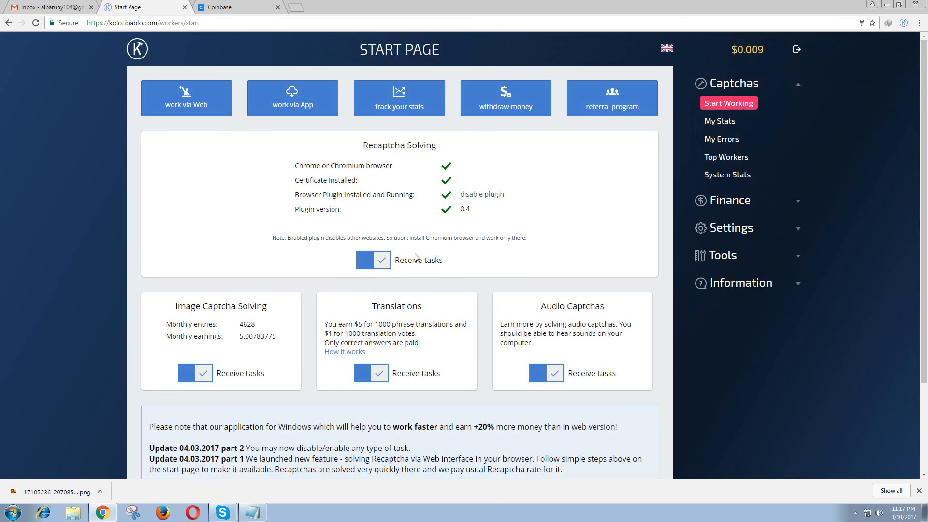
mouse_move(438, 287)
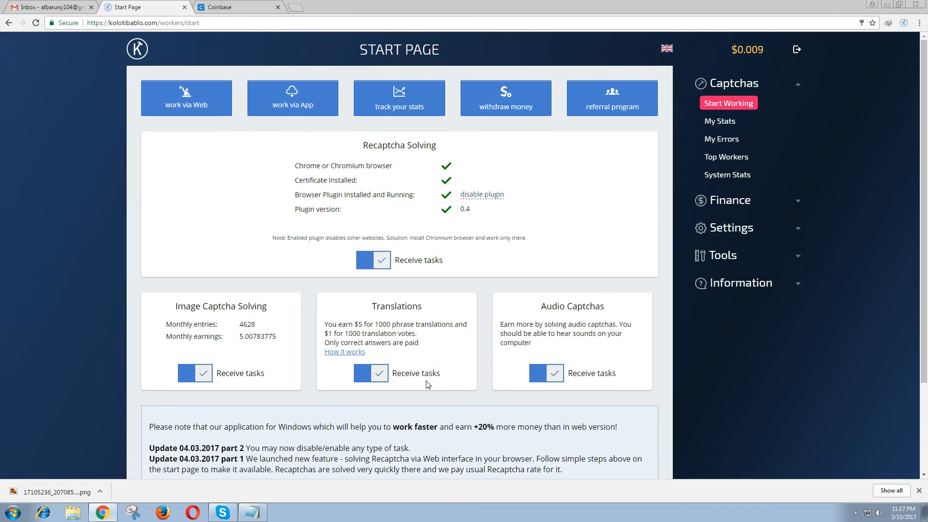
mouse_move(434, 342)
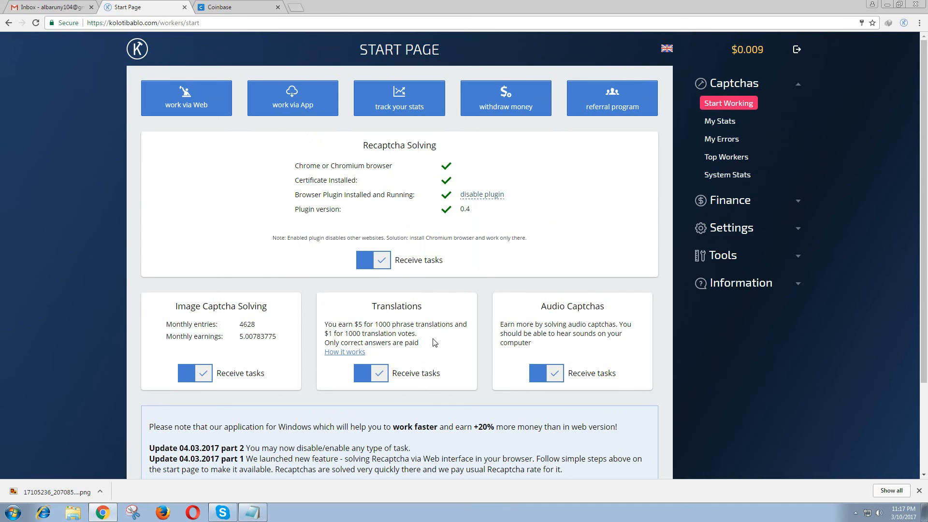
mouse_move(460, 335)
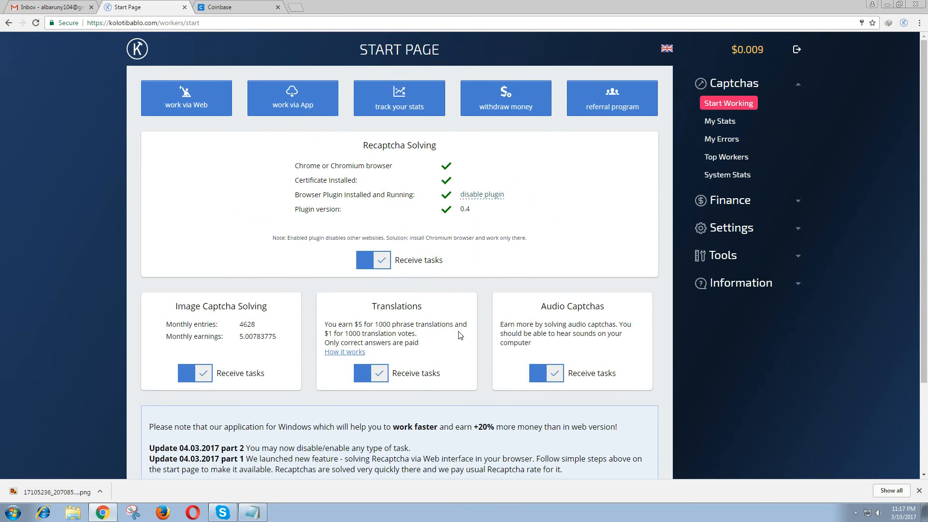
mouse_move(464, 306)
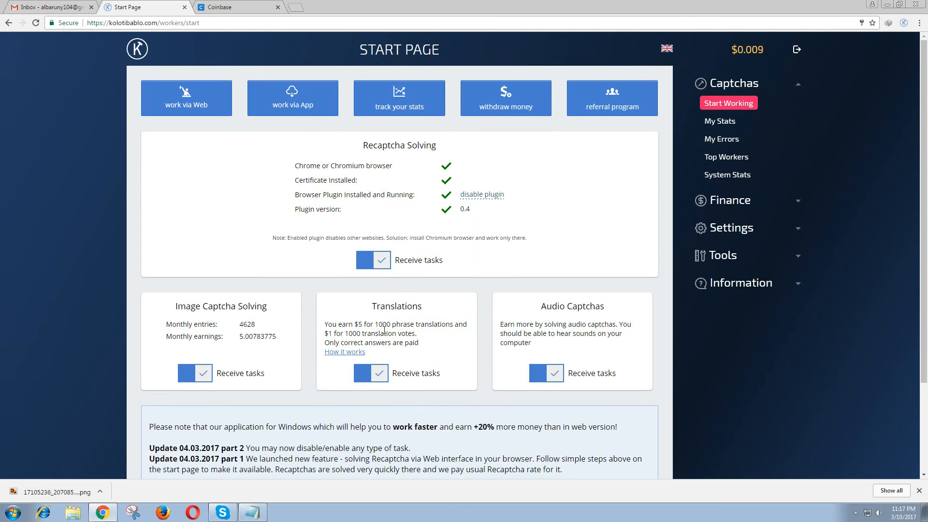
left_click_drag(361, 324, 399, 333)
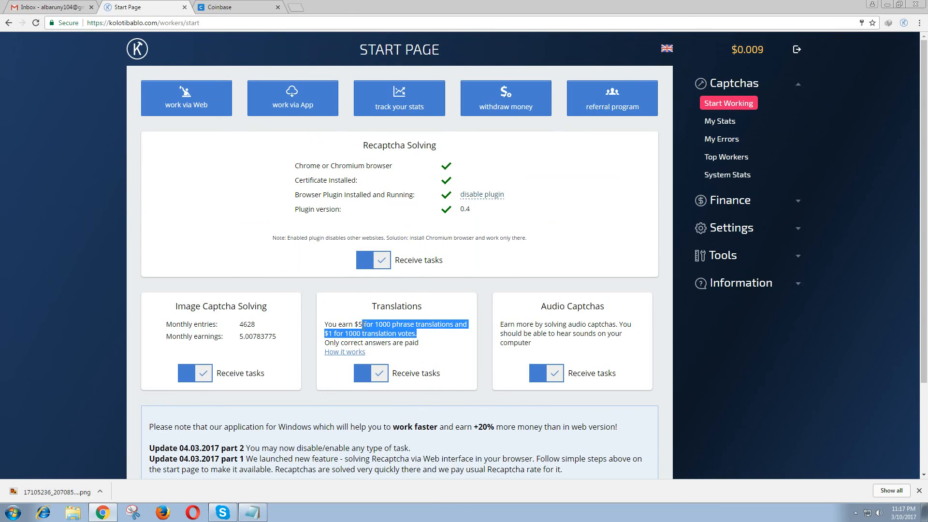